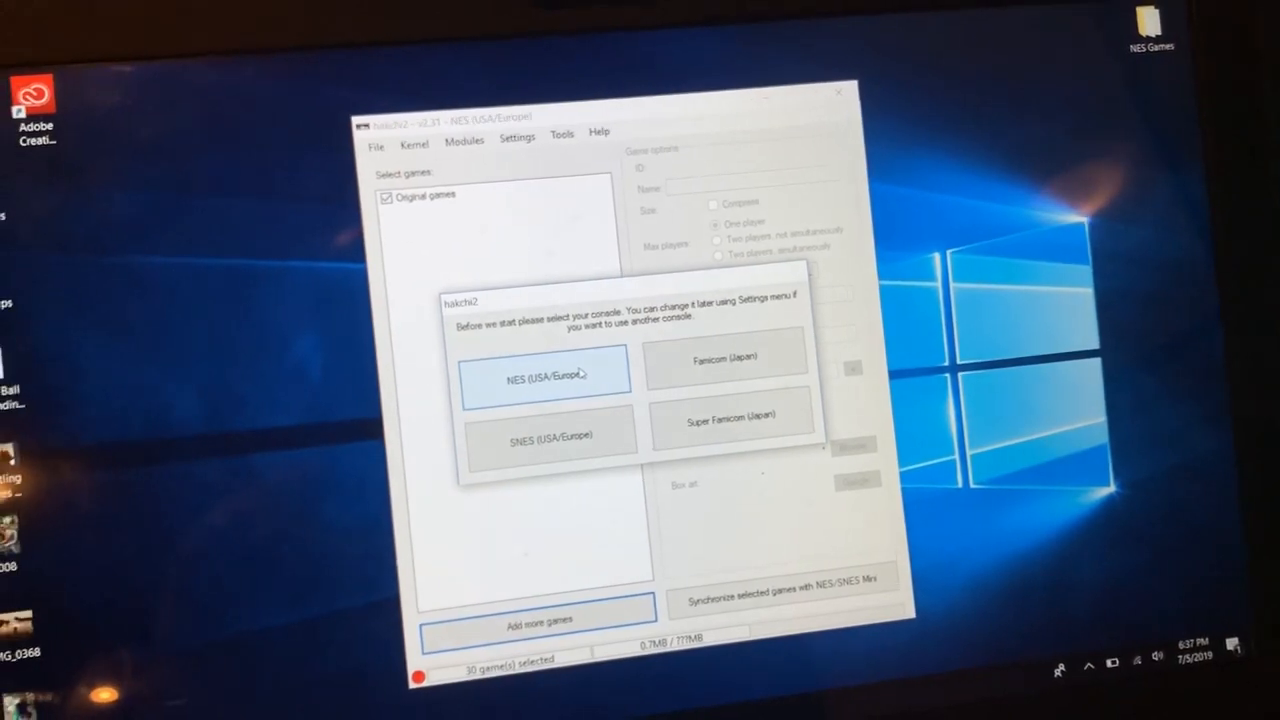
Step: Choose the NES (USA/Europe) console type and dismiss the Hello welcome message
click(544, 378)
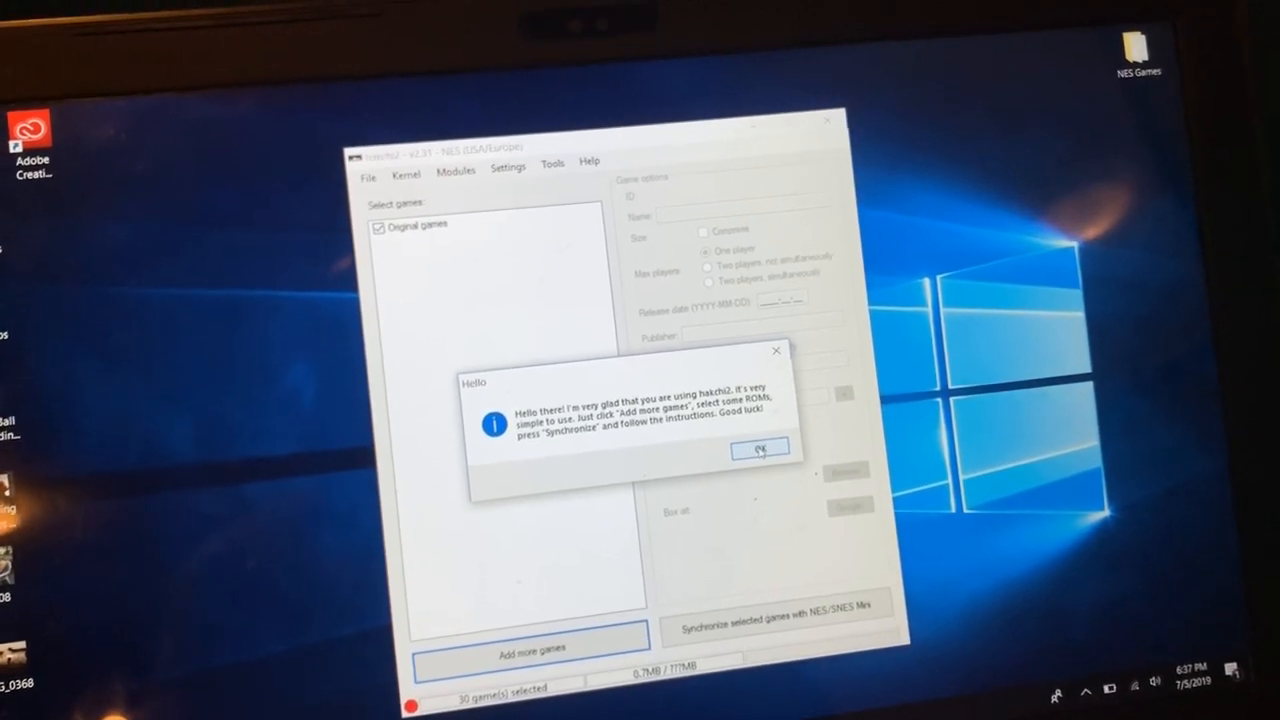
click(760, 448)
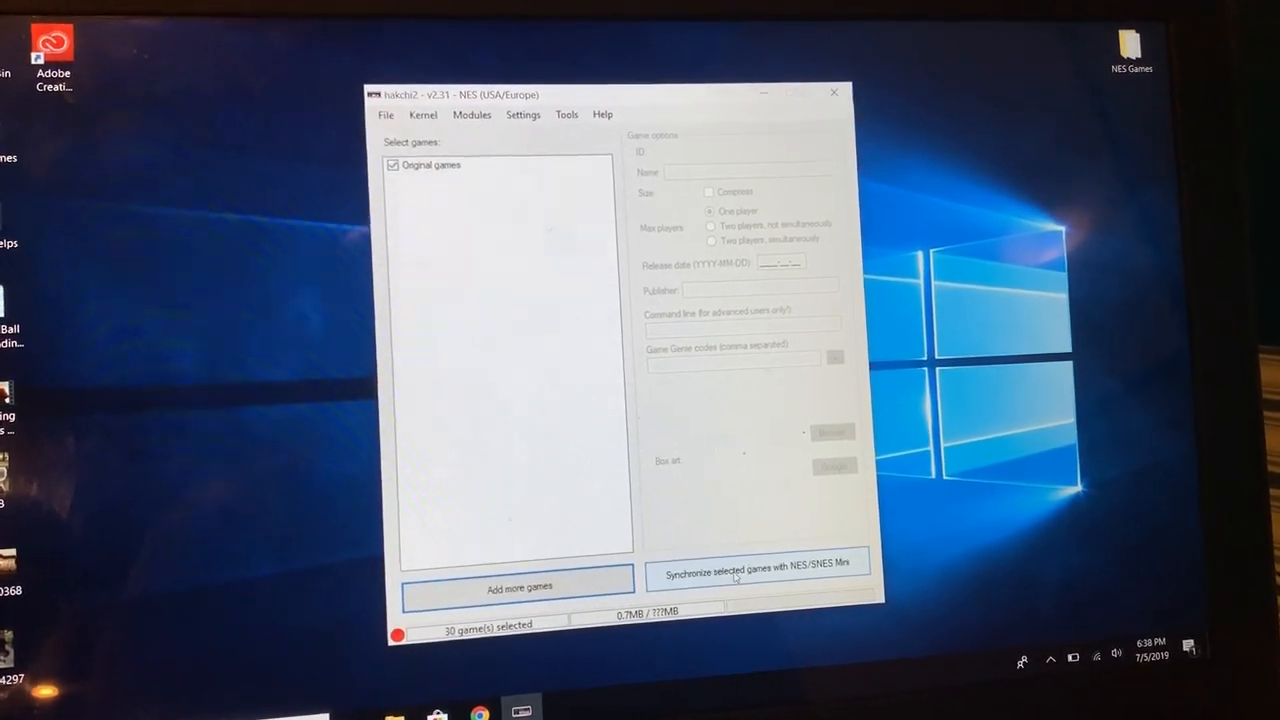
Step: Start a game sync and agree to flash the custom kernel when prompted
click(756, 562)
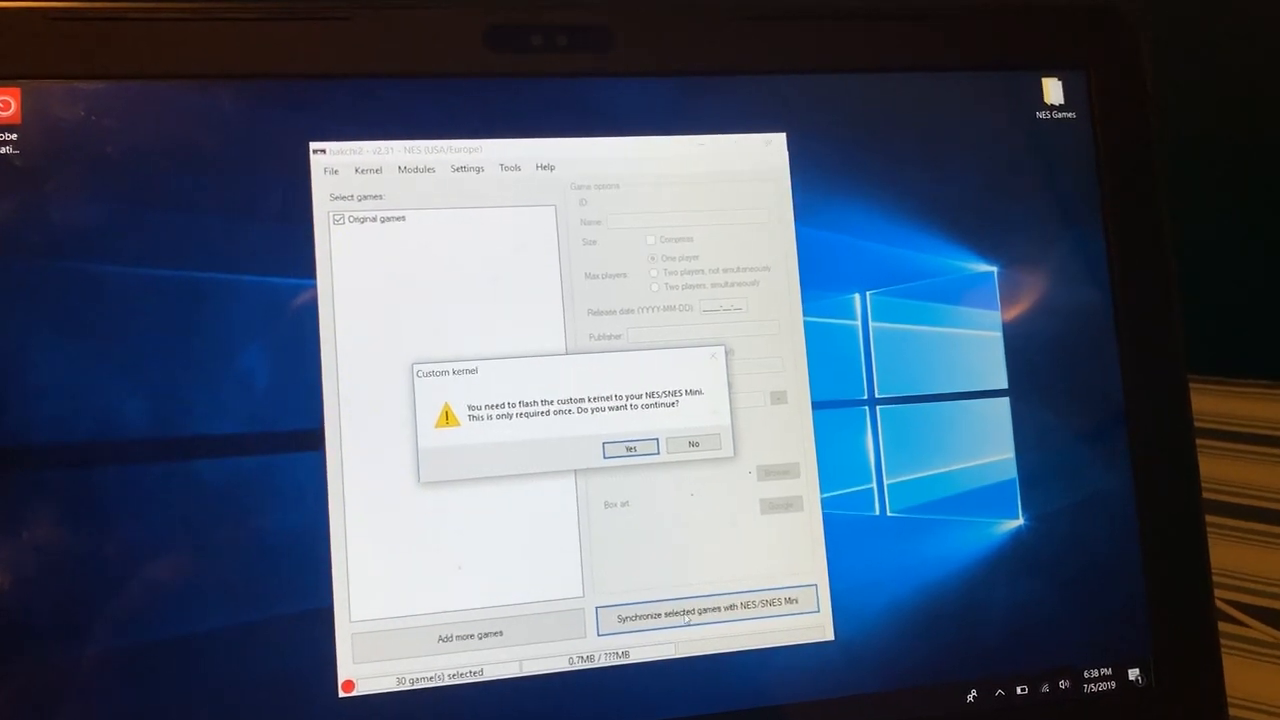
click(630, 448)
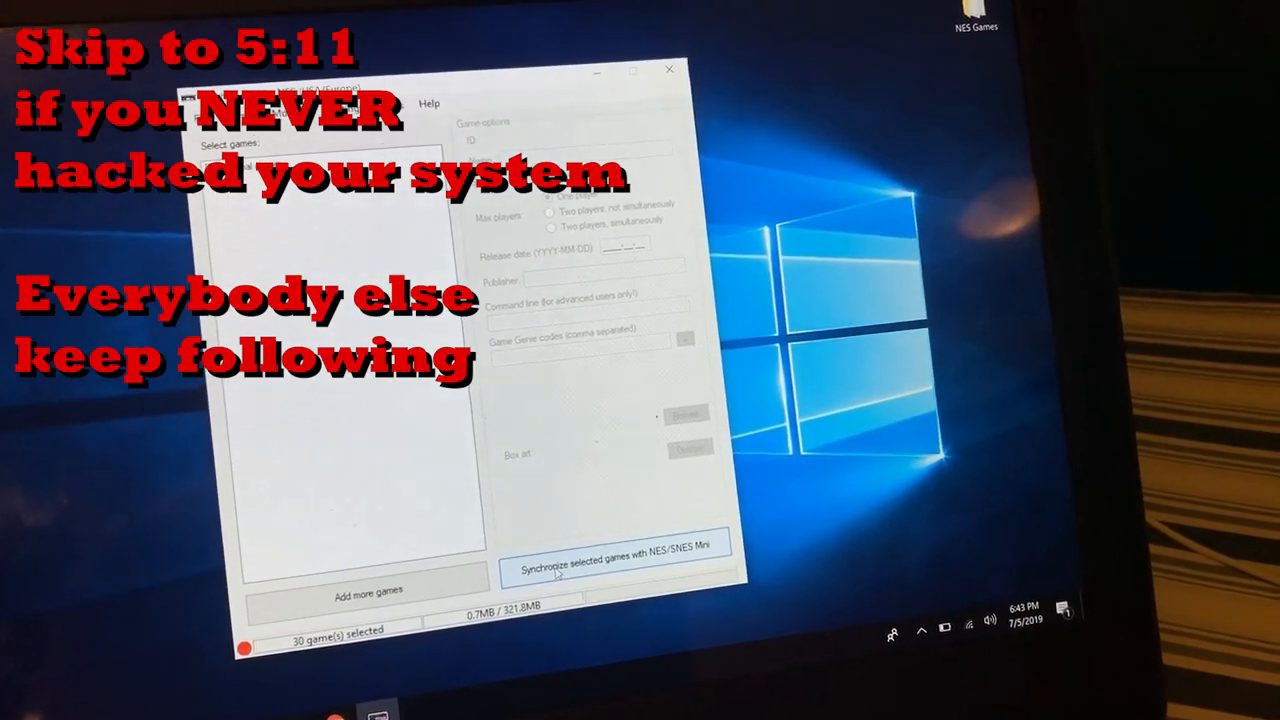
Step: Sync the games again, installing the console's USB driver, and acknowledge the Done! confirmation
click(616, 550)
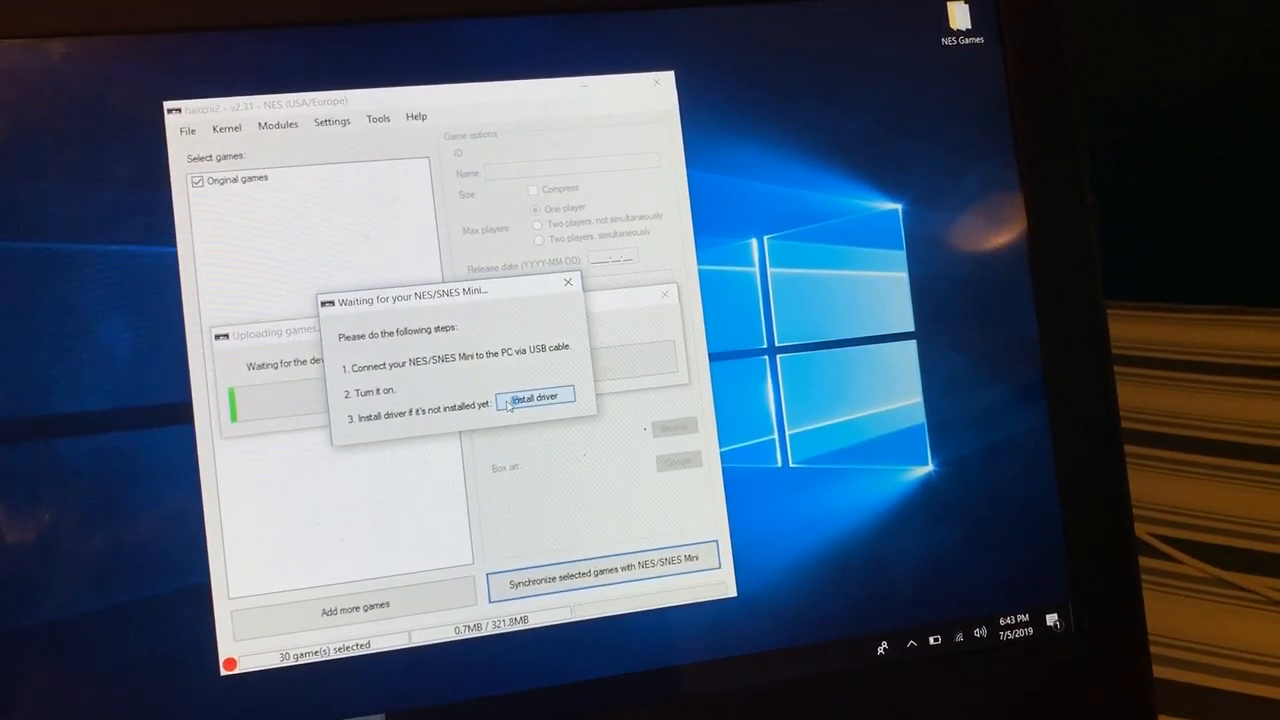
click(536, 396)
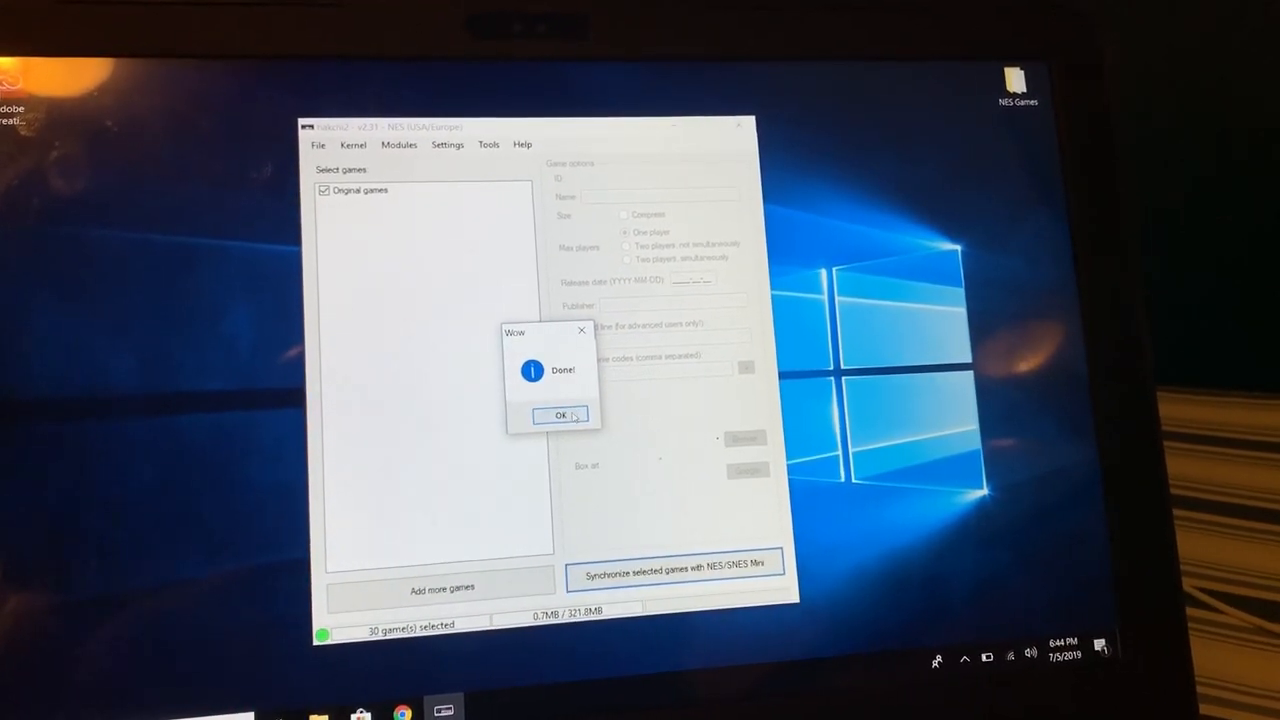
click(560, 414)
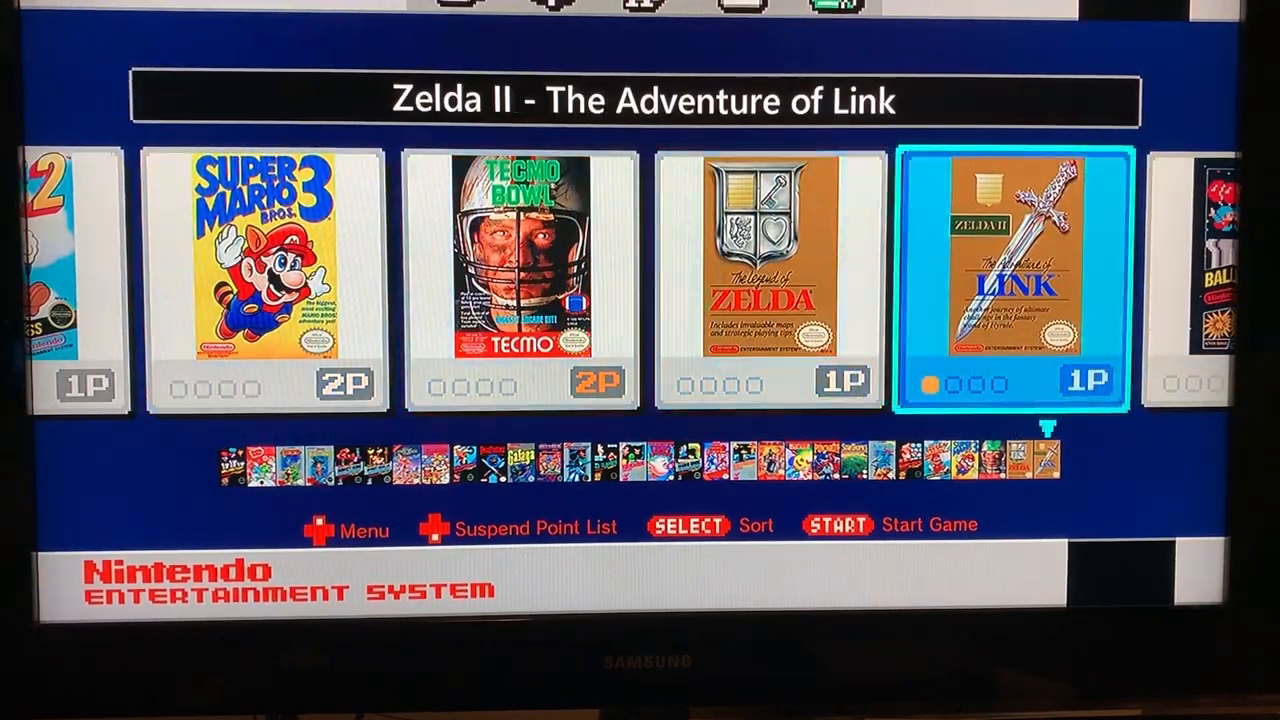
scroll(right, 3)
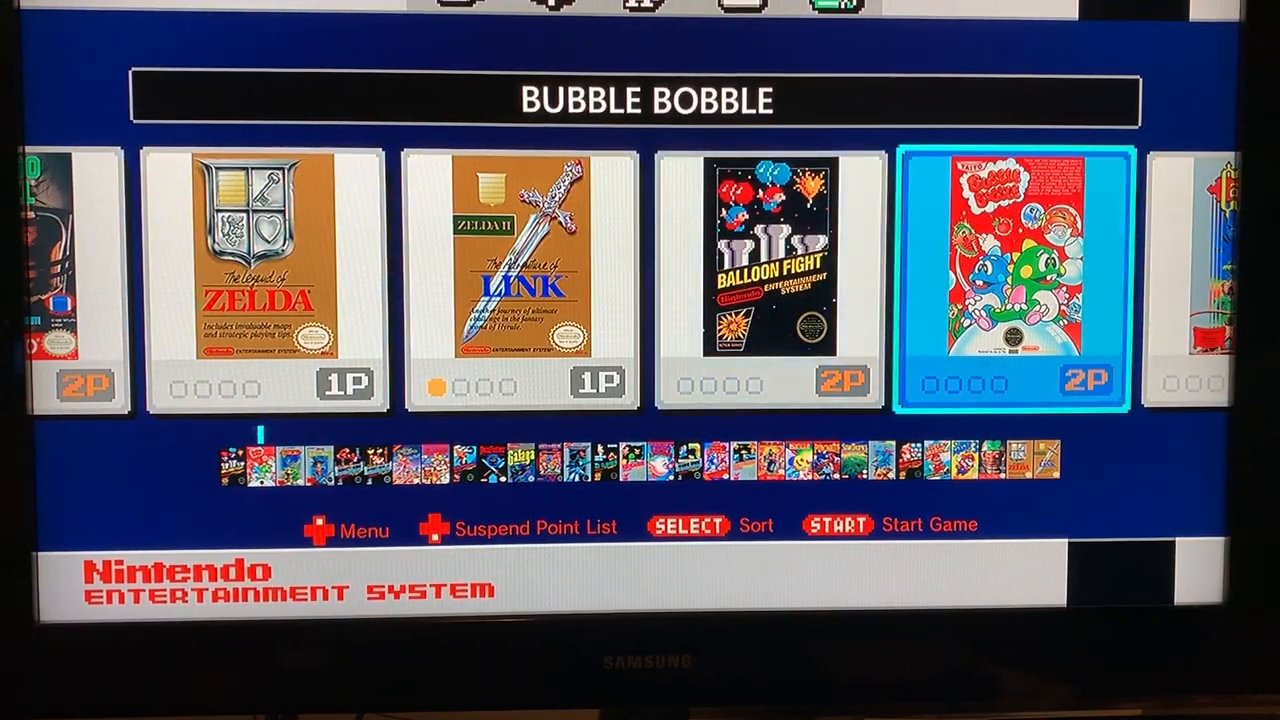
scroll(right, 3)
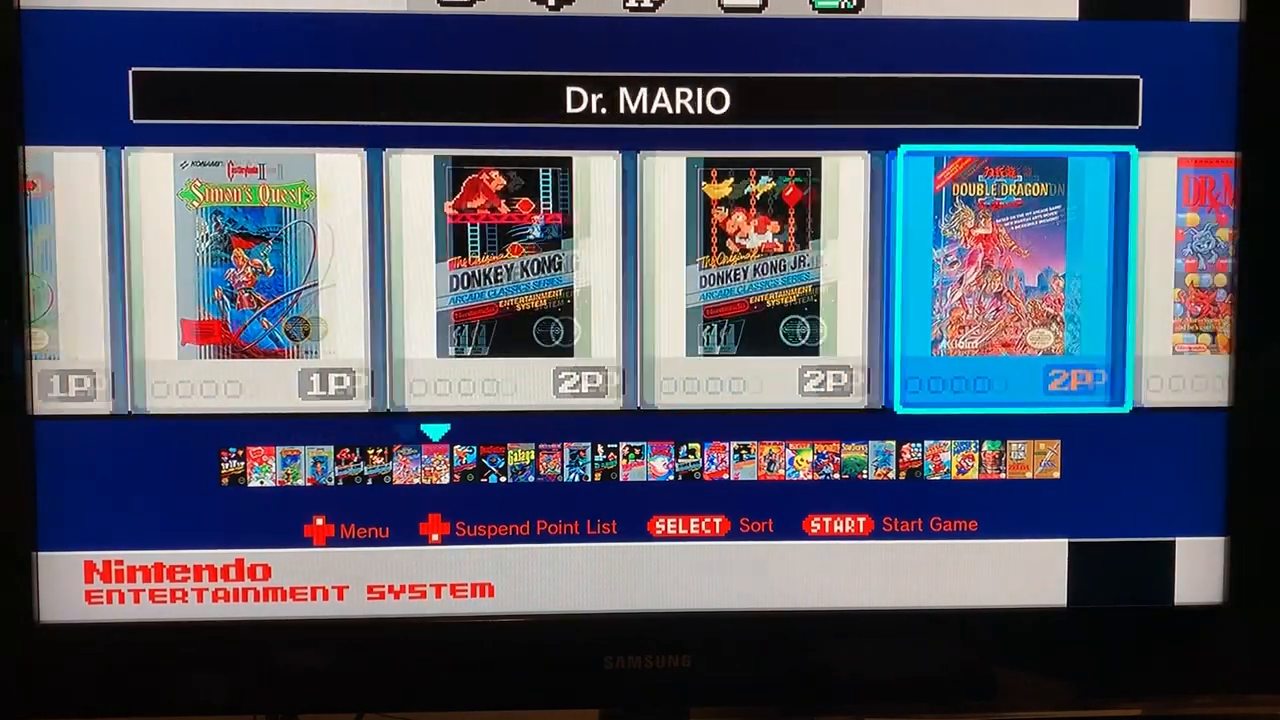
scroll(right, 3)
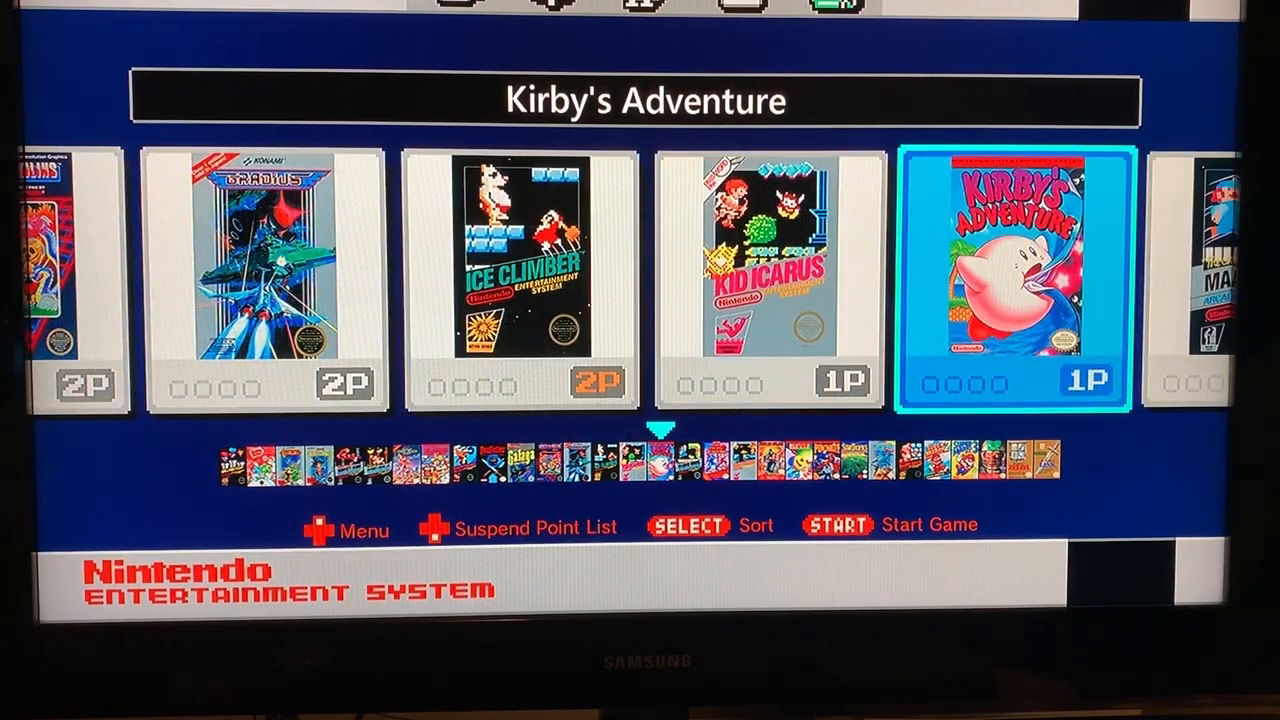
scroll(right, 3)
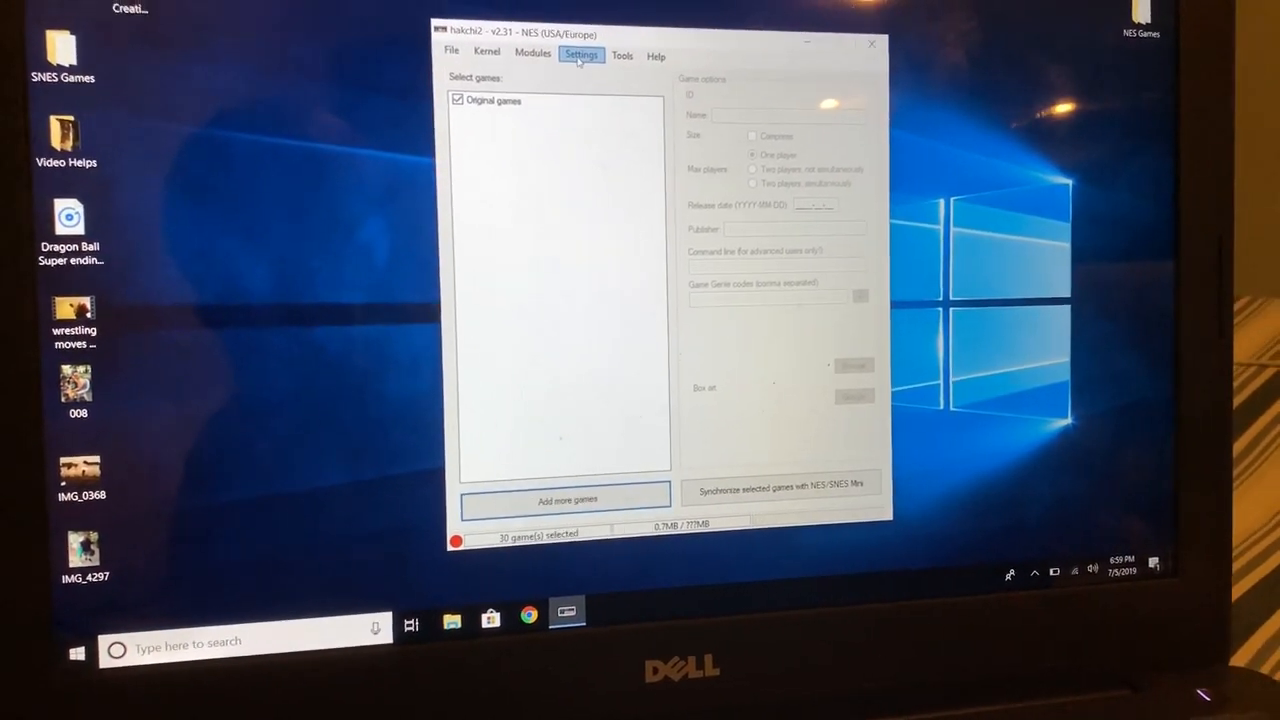
Step: Under Controller hacks, select a reset button combination and enable 'Use button combination to reset'
click(616, 36)
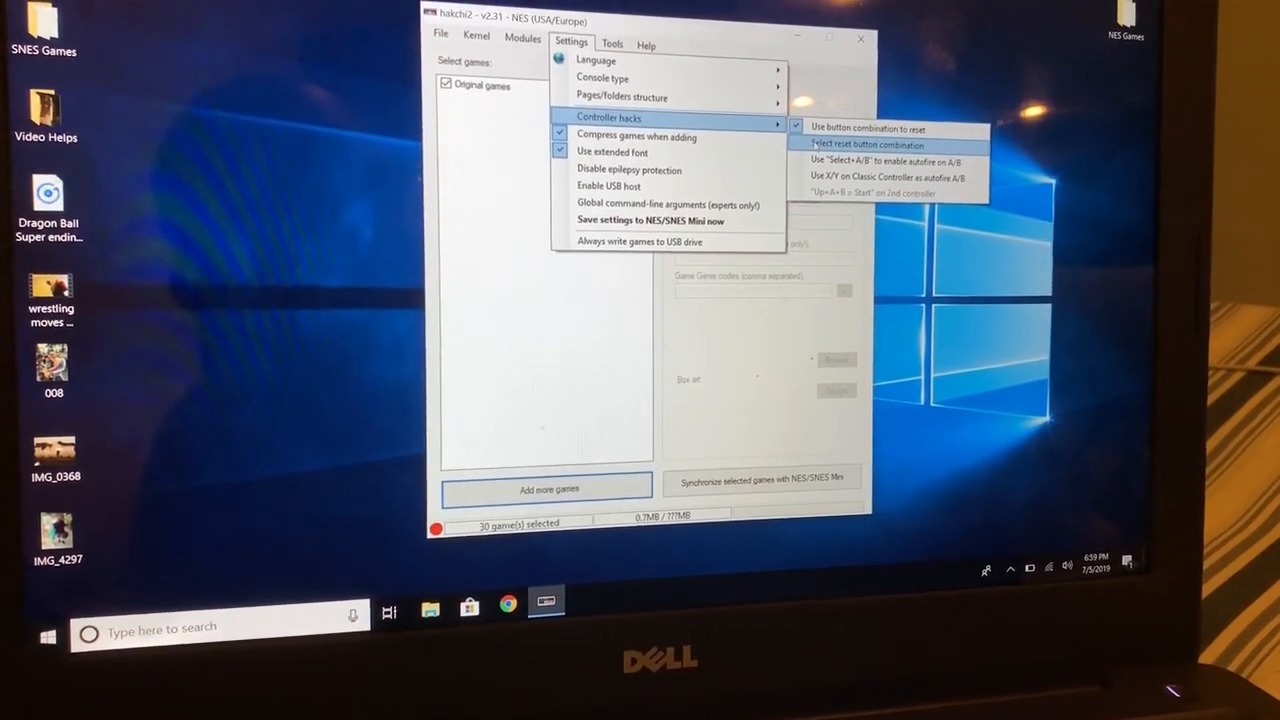
click(868, 144)
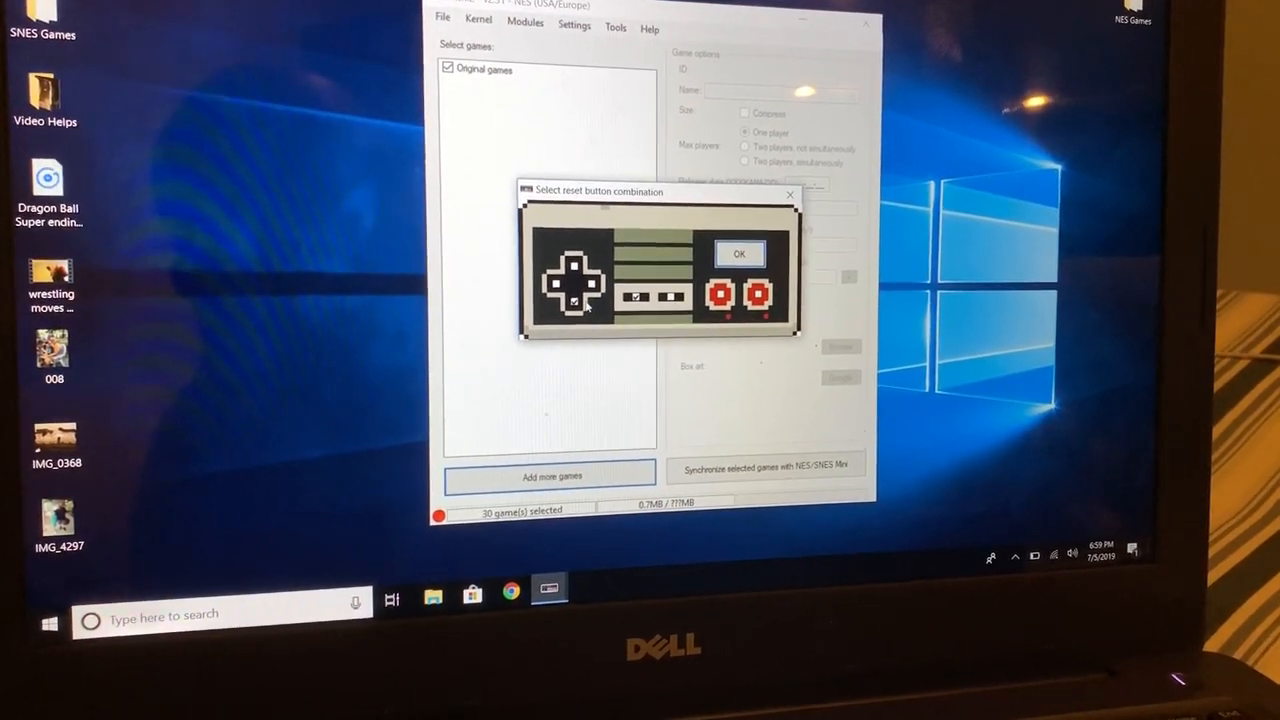
click(738, 252)
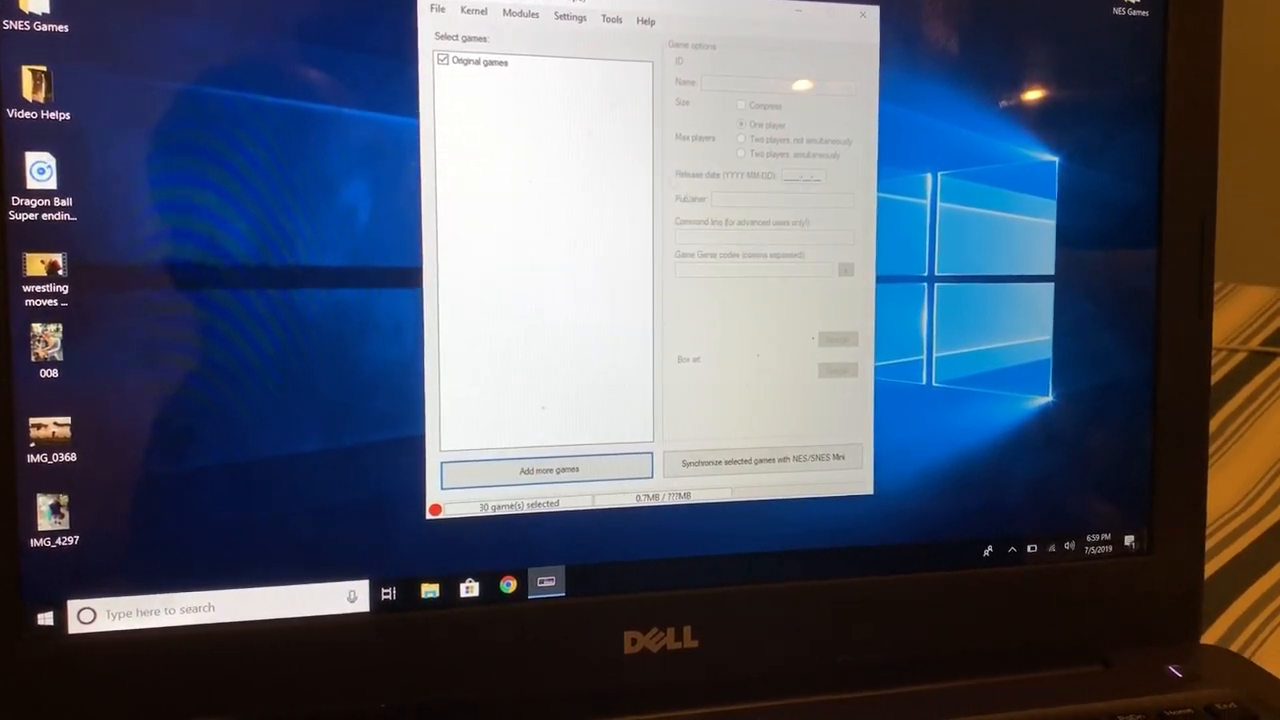
click(570, 16)
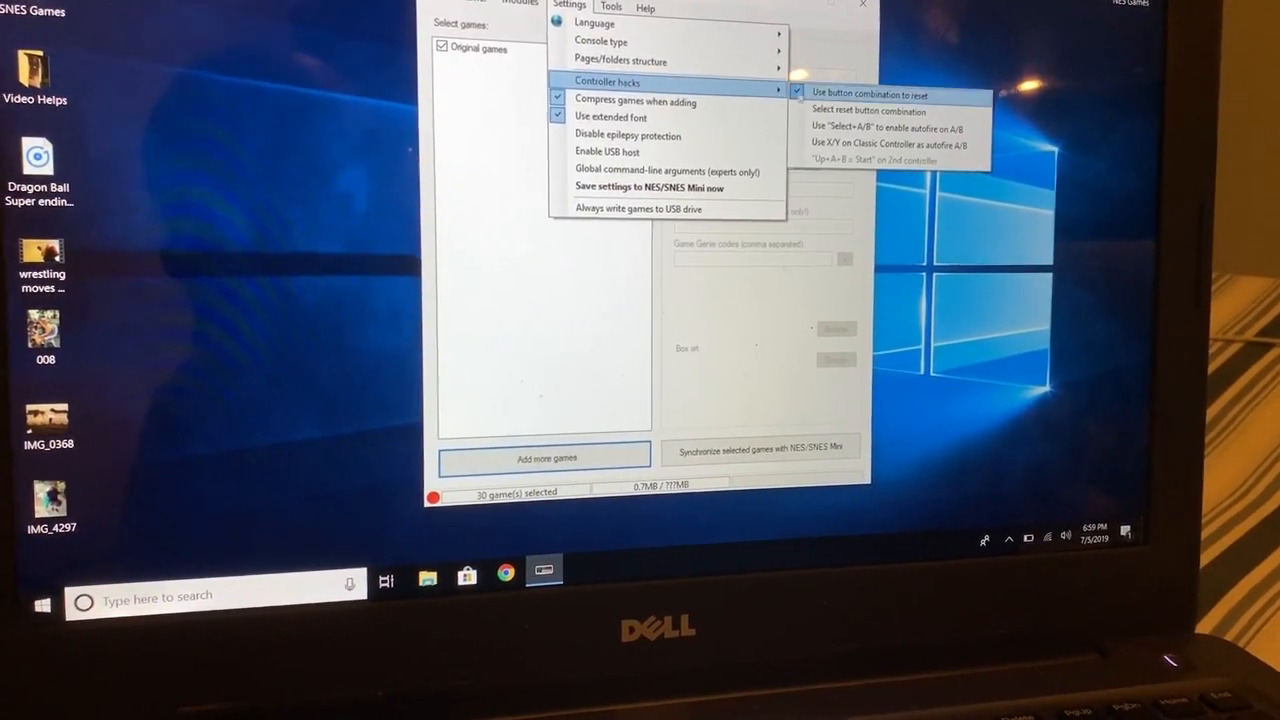
click(610, 8)
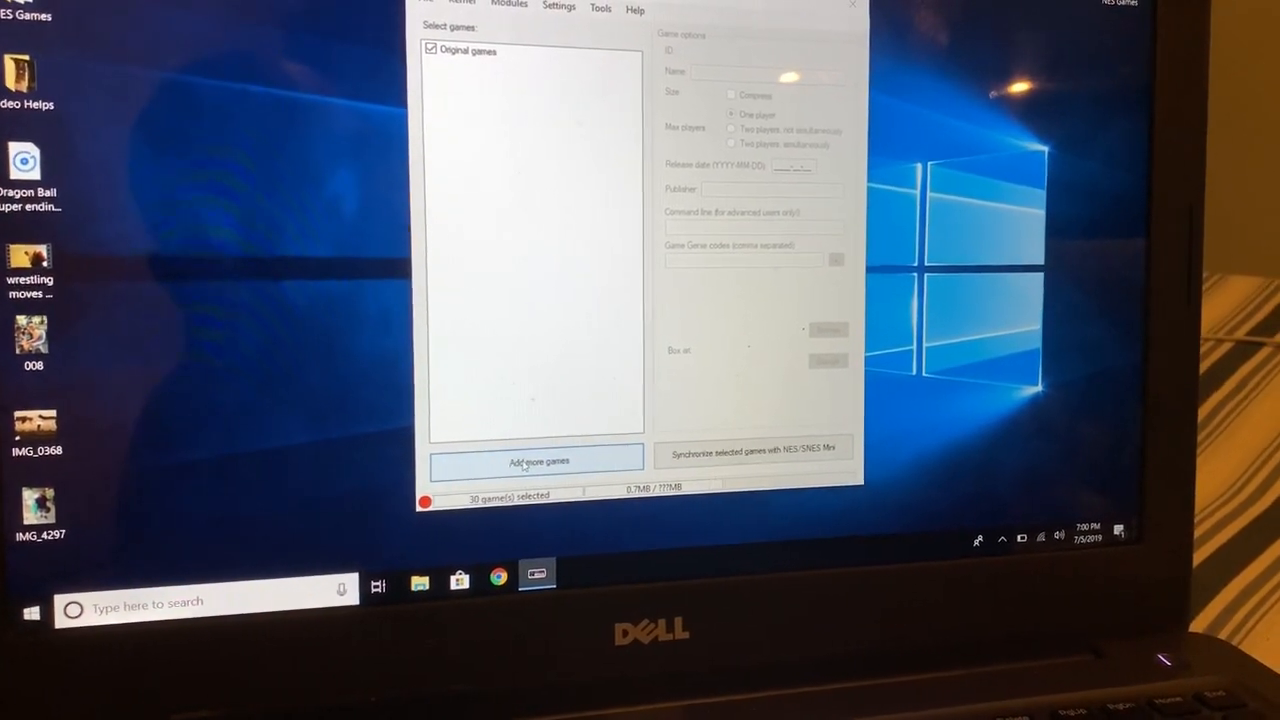
Step: Add more games by loading all .nes ROM files from the NES Games folder
click(536, 460)
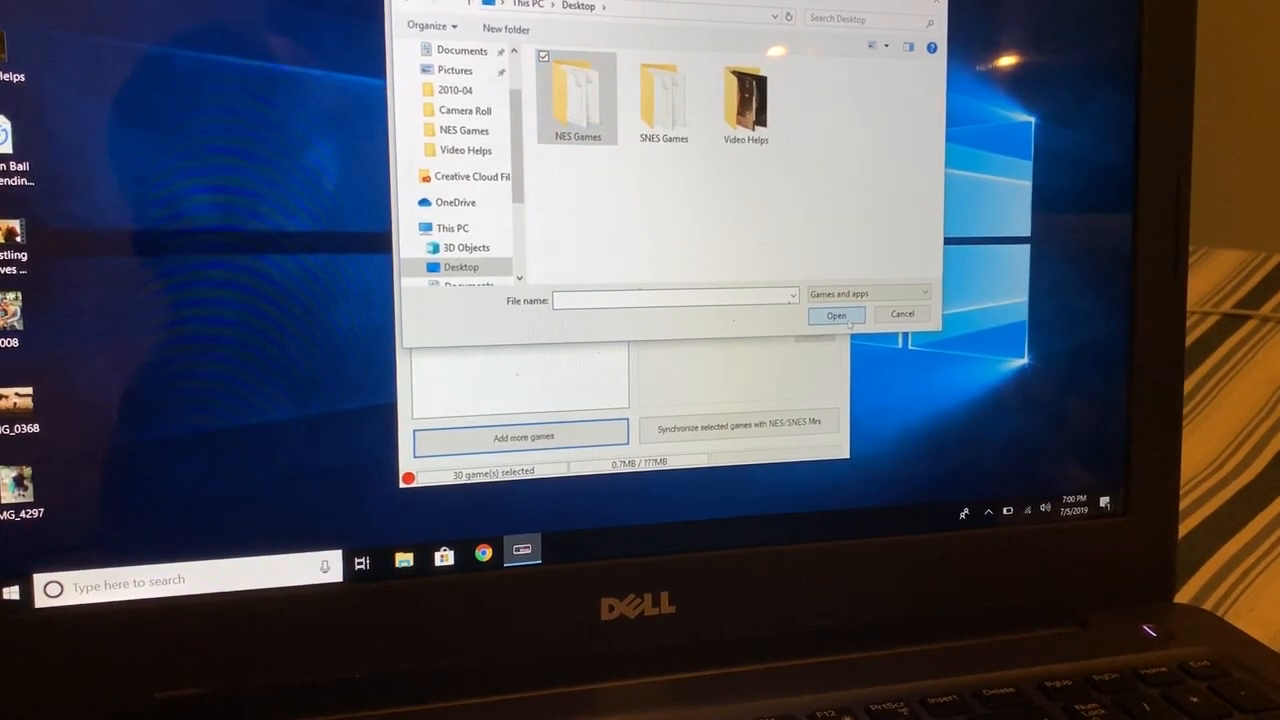
double_click(576, 96)
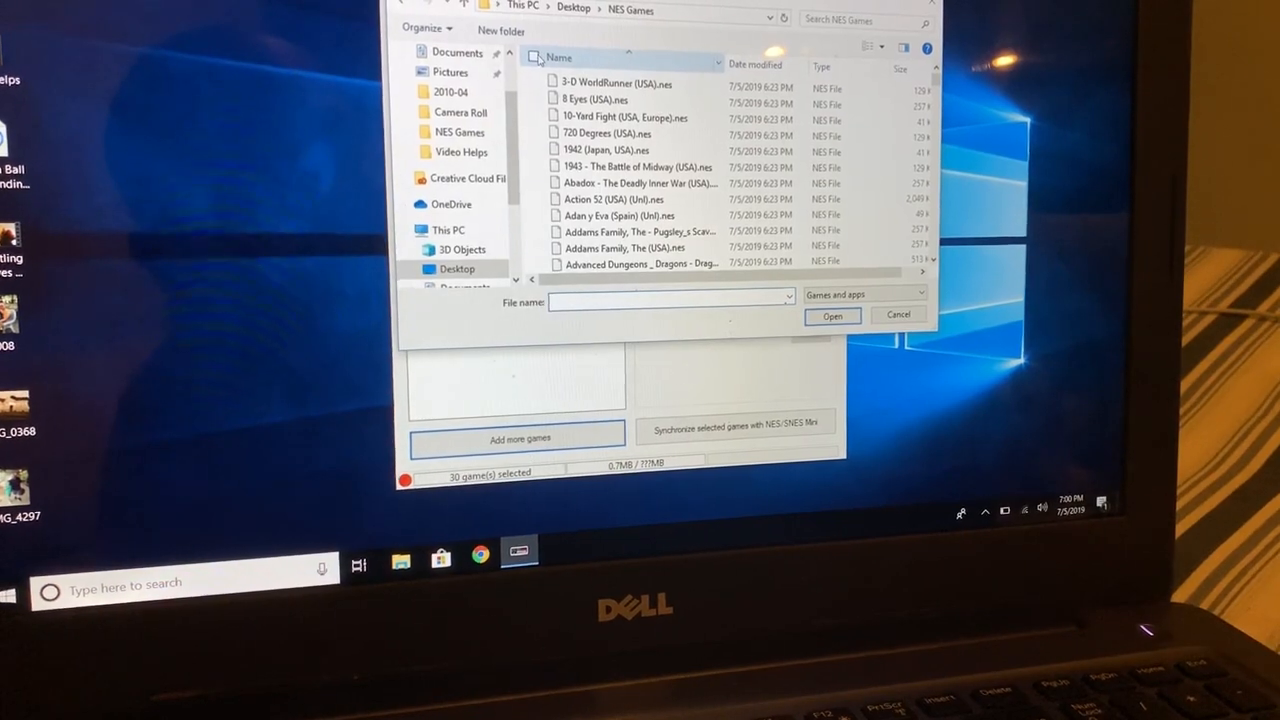
click(538, 56)
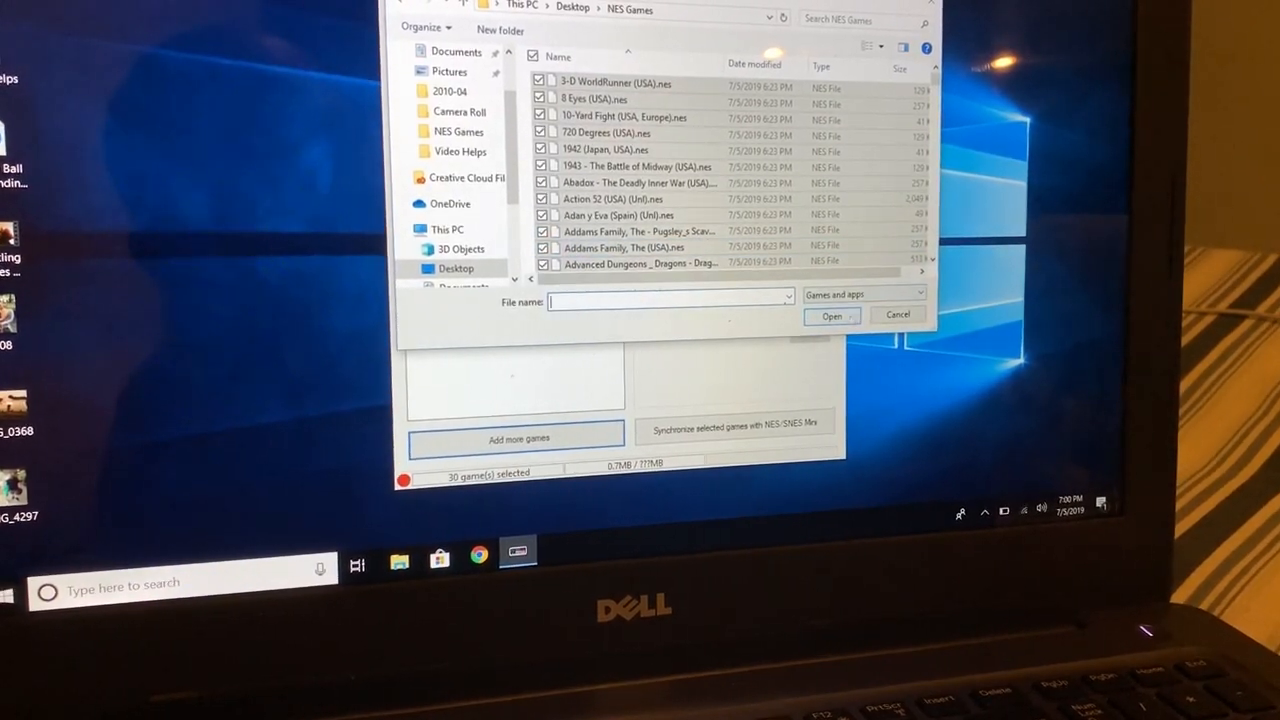
click(830, 316)
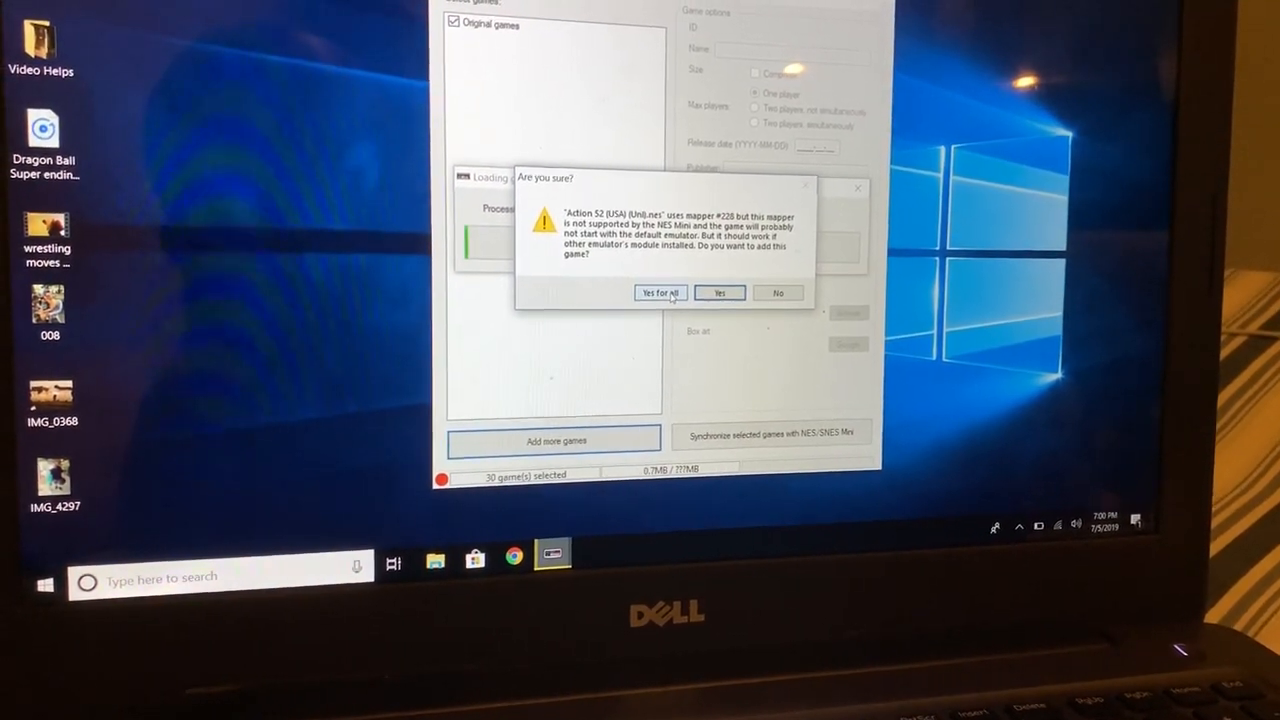
Step: Answer 'Yes for all' to the unsupported-mapper warning so every ROM loads into the list
click(660, 292)
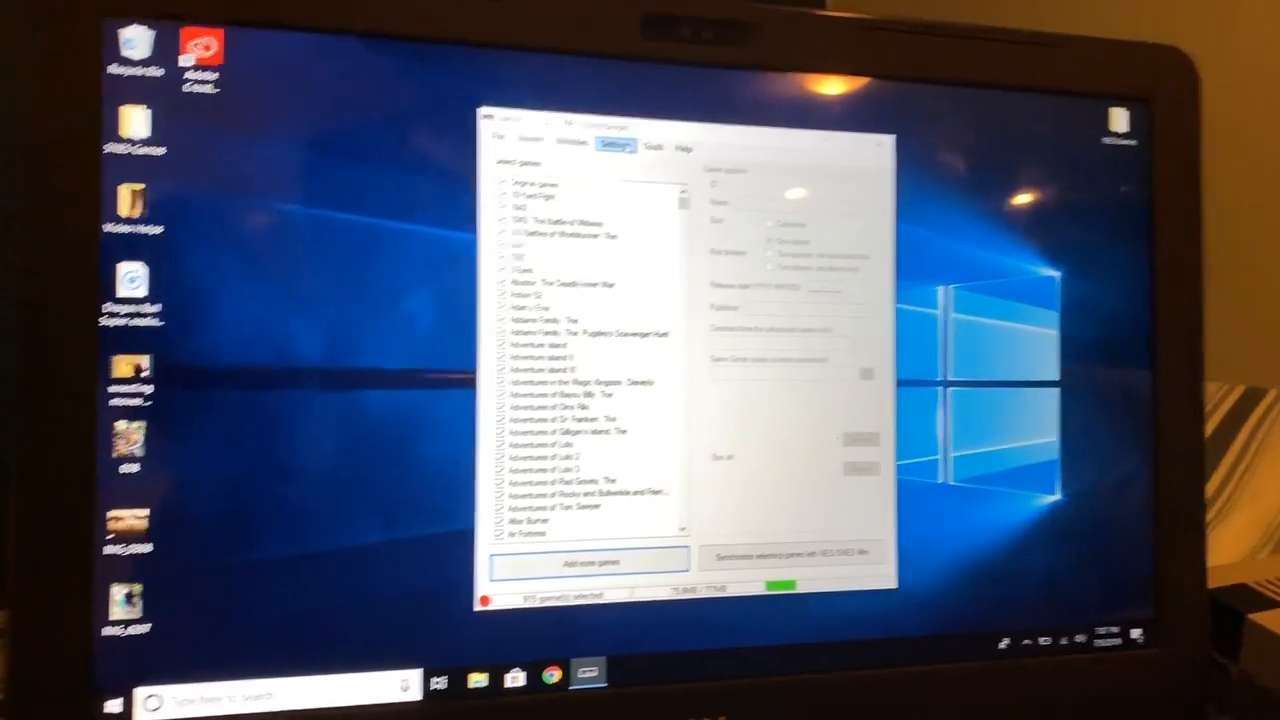
click(616, 104)
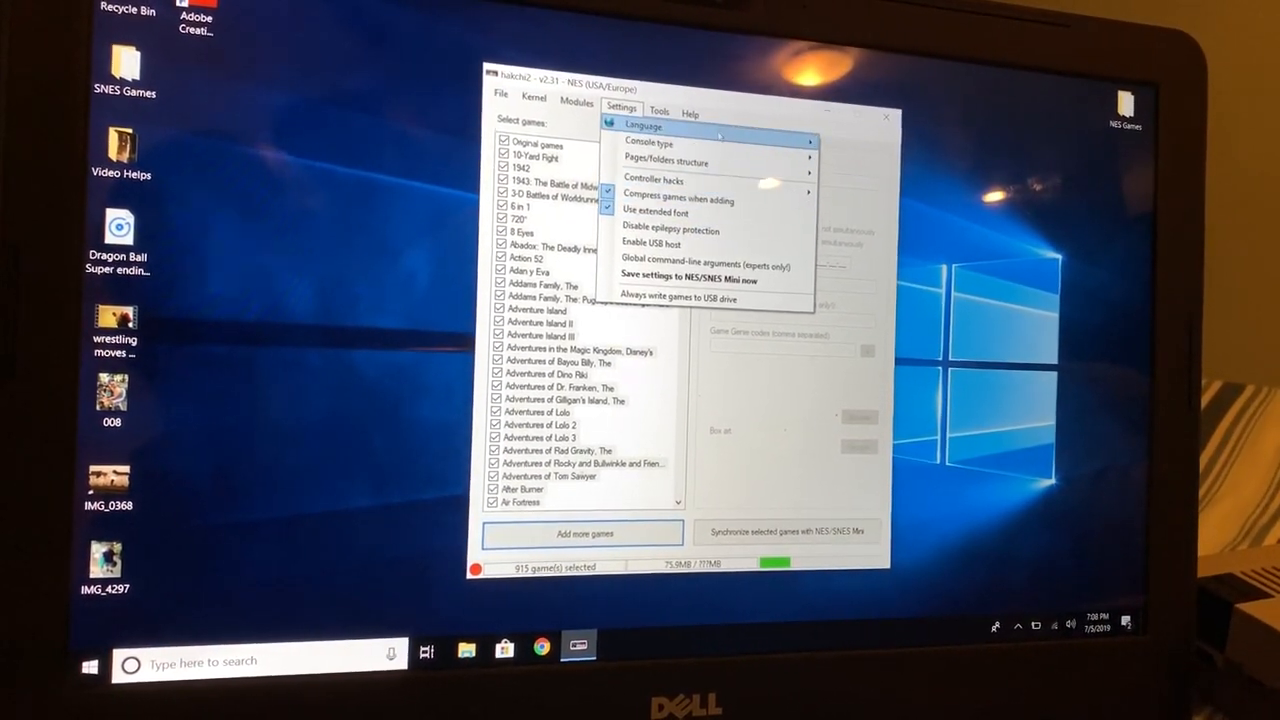
click(658, 100)
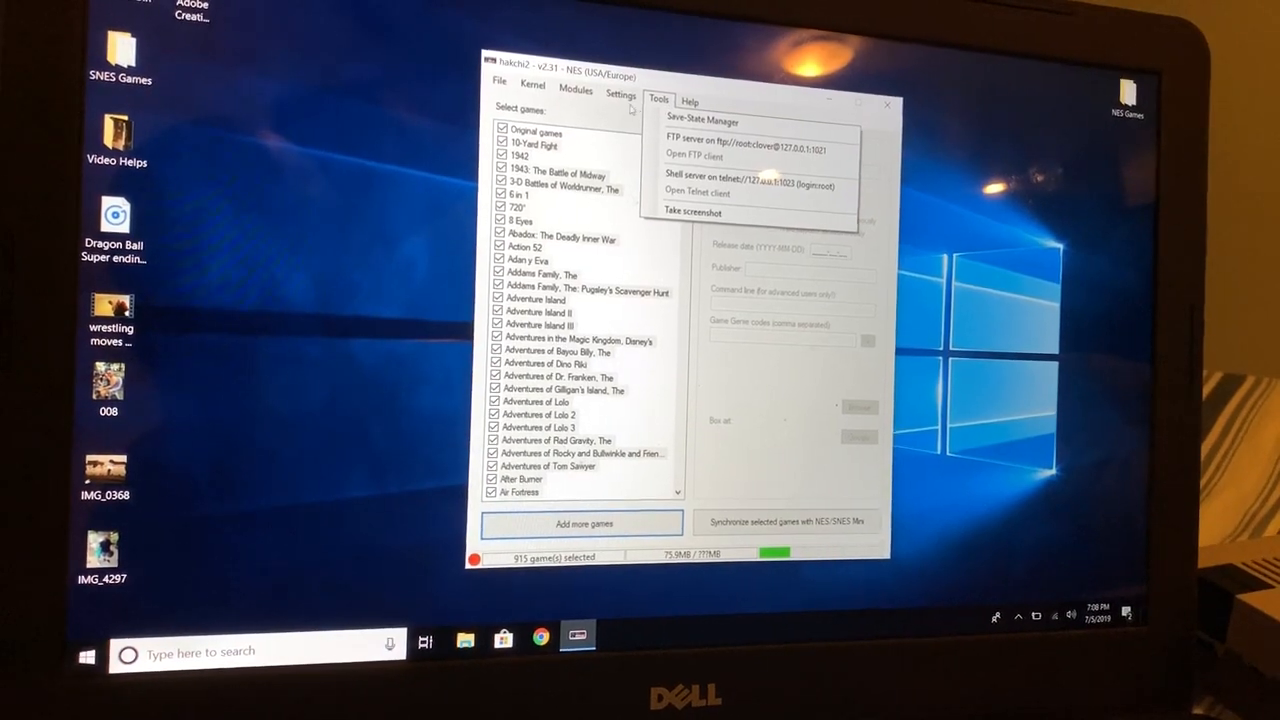
click(620, 84)
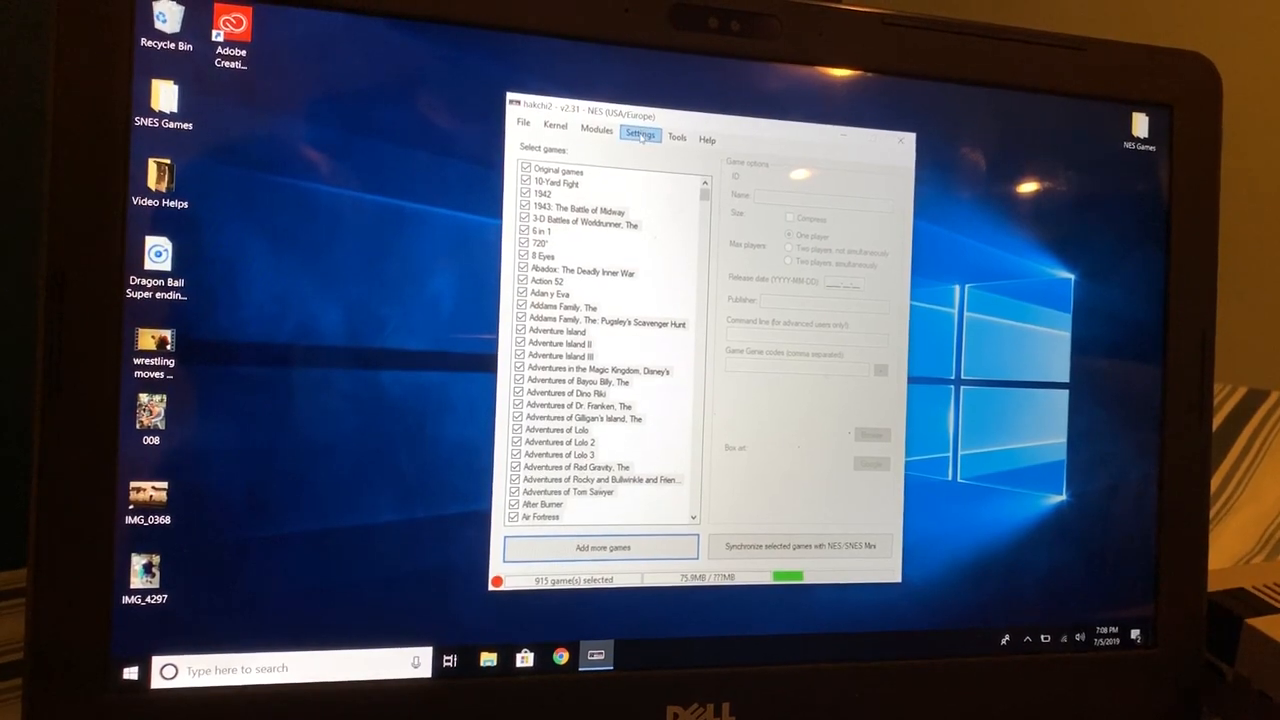
click(640, 138)
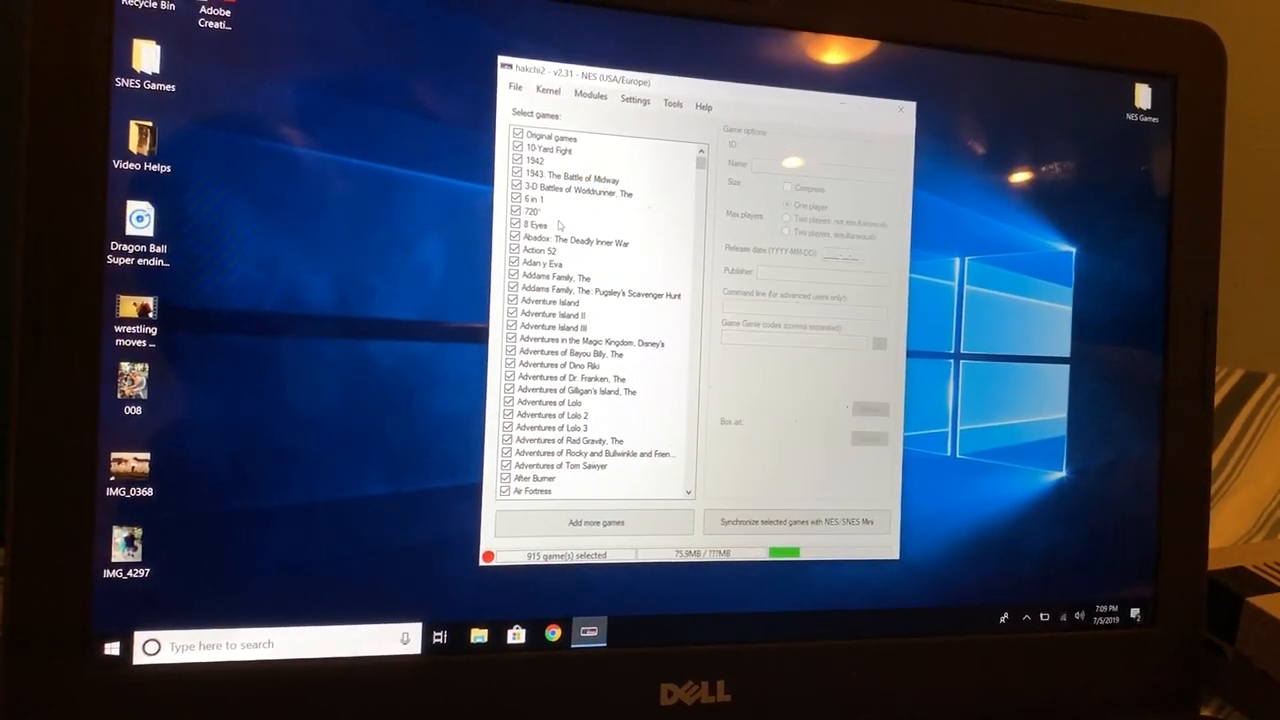
click(572, 236)
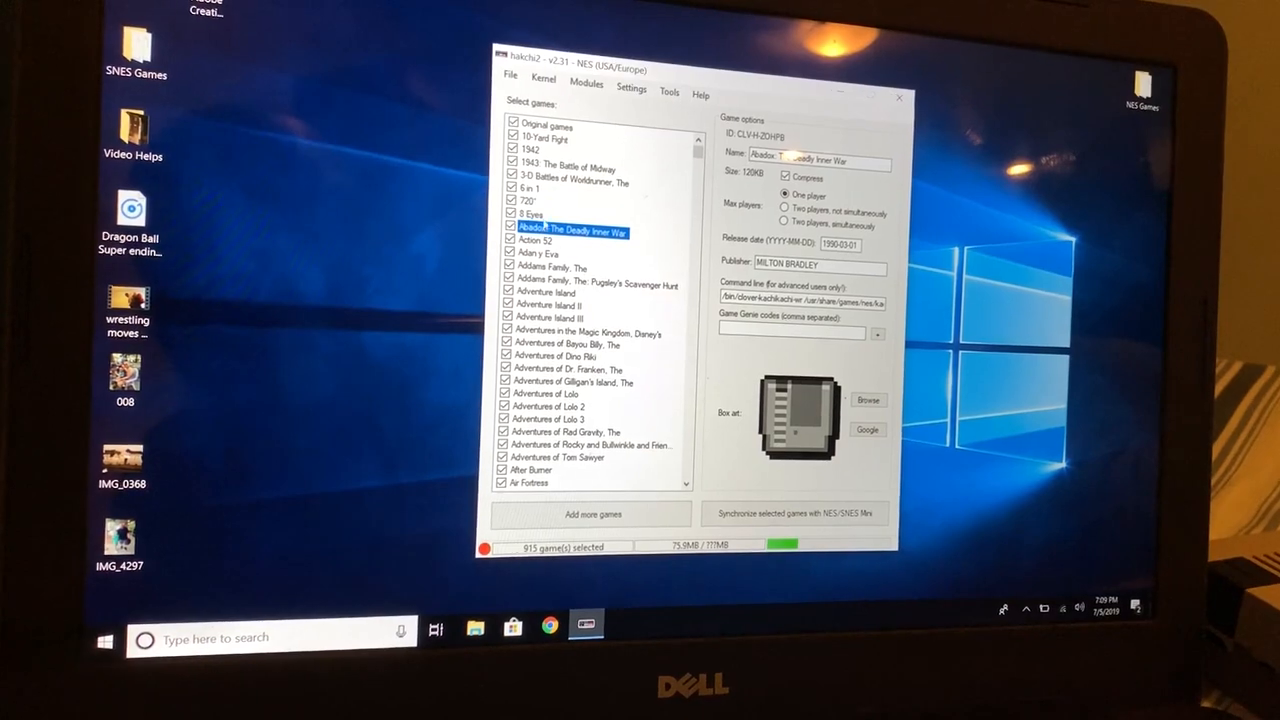
Step: Select all games in the list and download box art for them
click(510, 76)
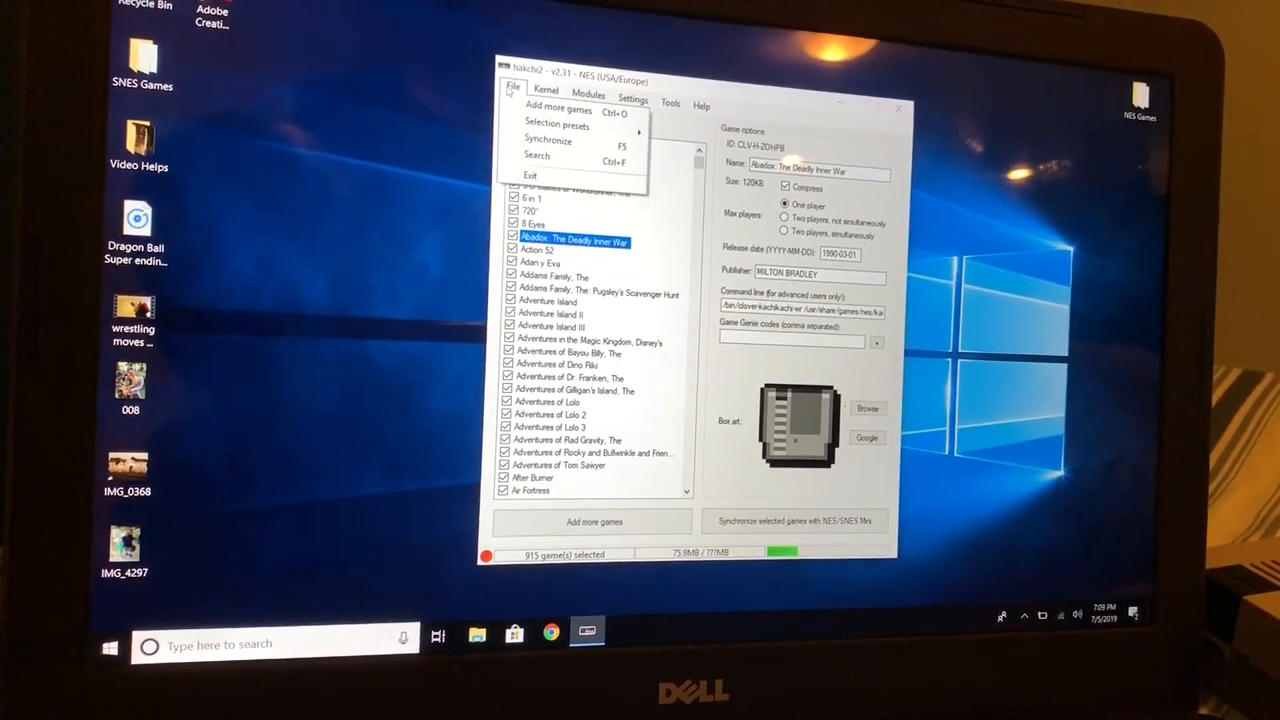
click(546, 104)
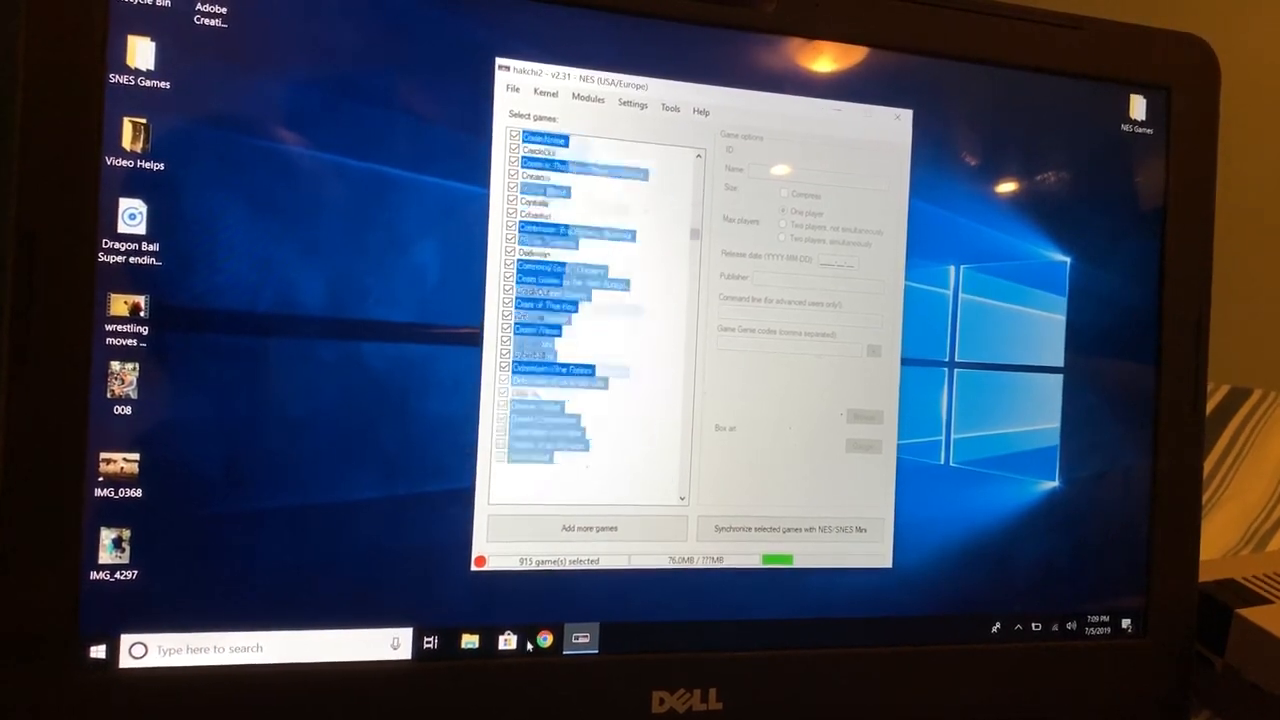
scroll(down, 3)
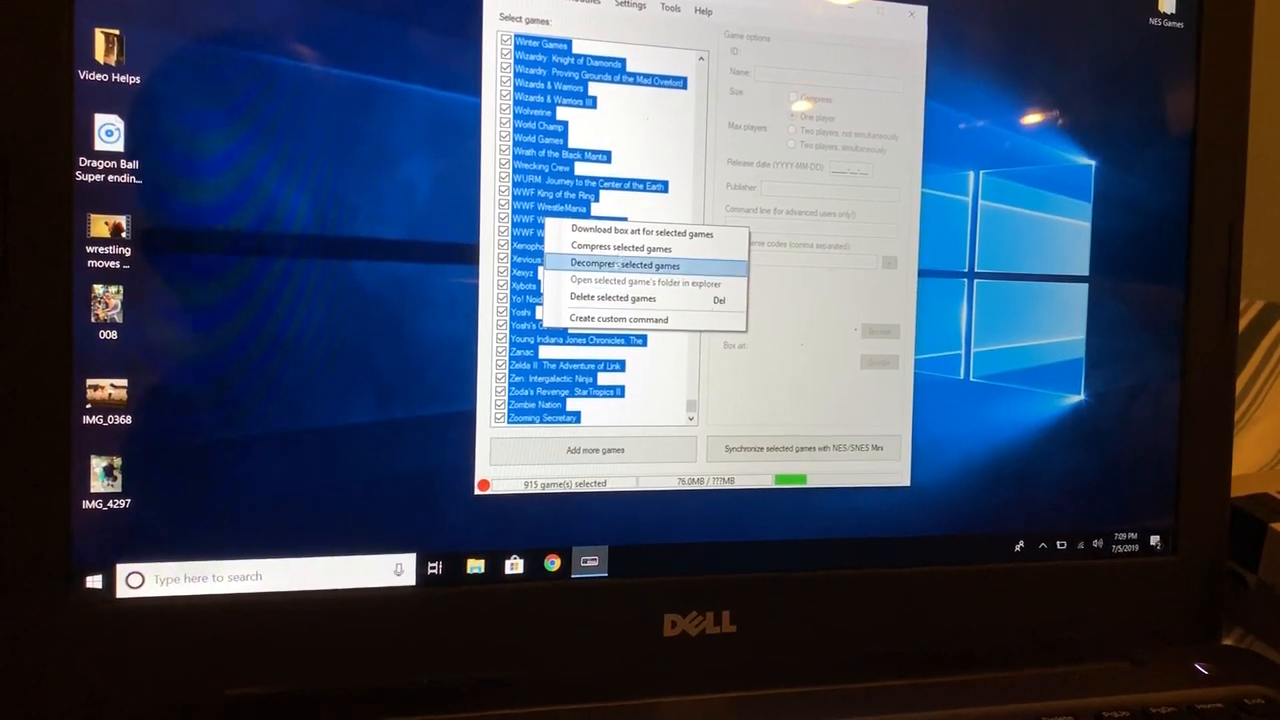
click(640, 232)
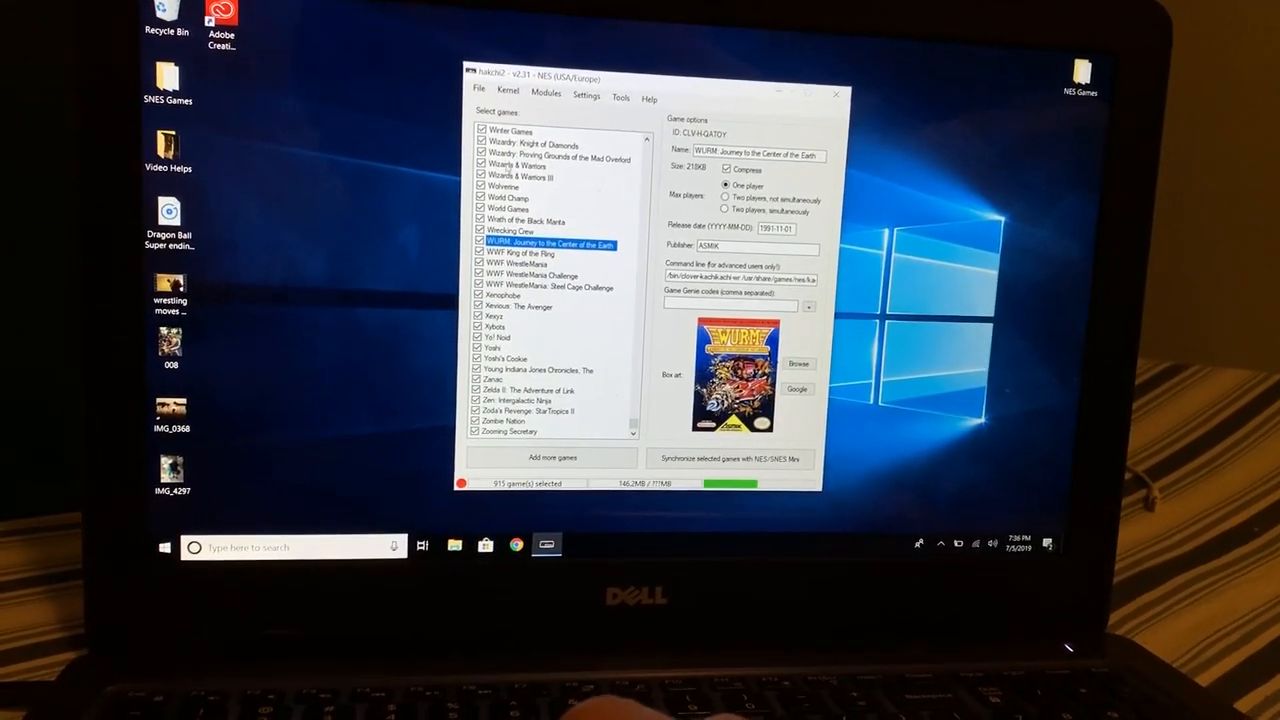
click(524, 172)
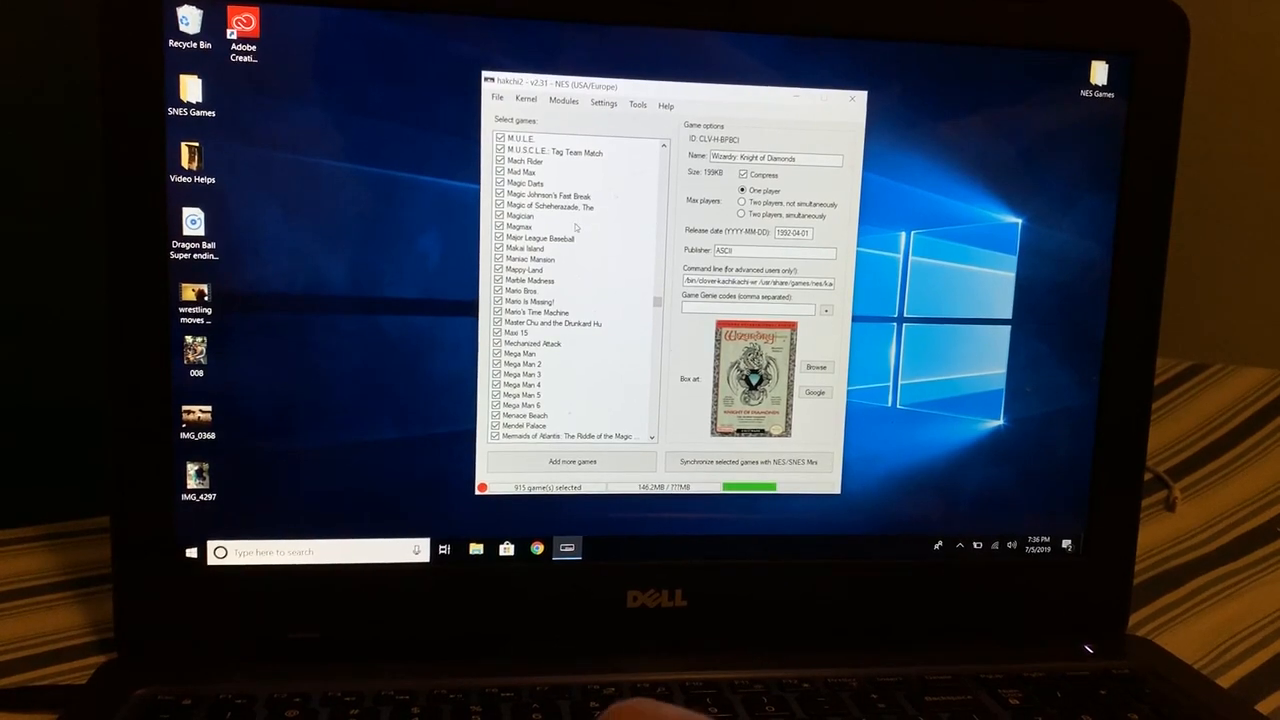
click(520, 216)
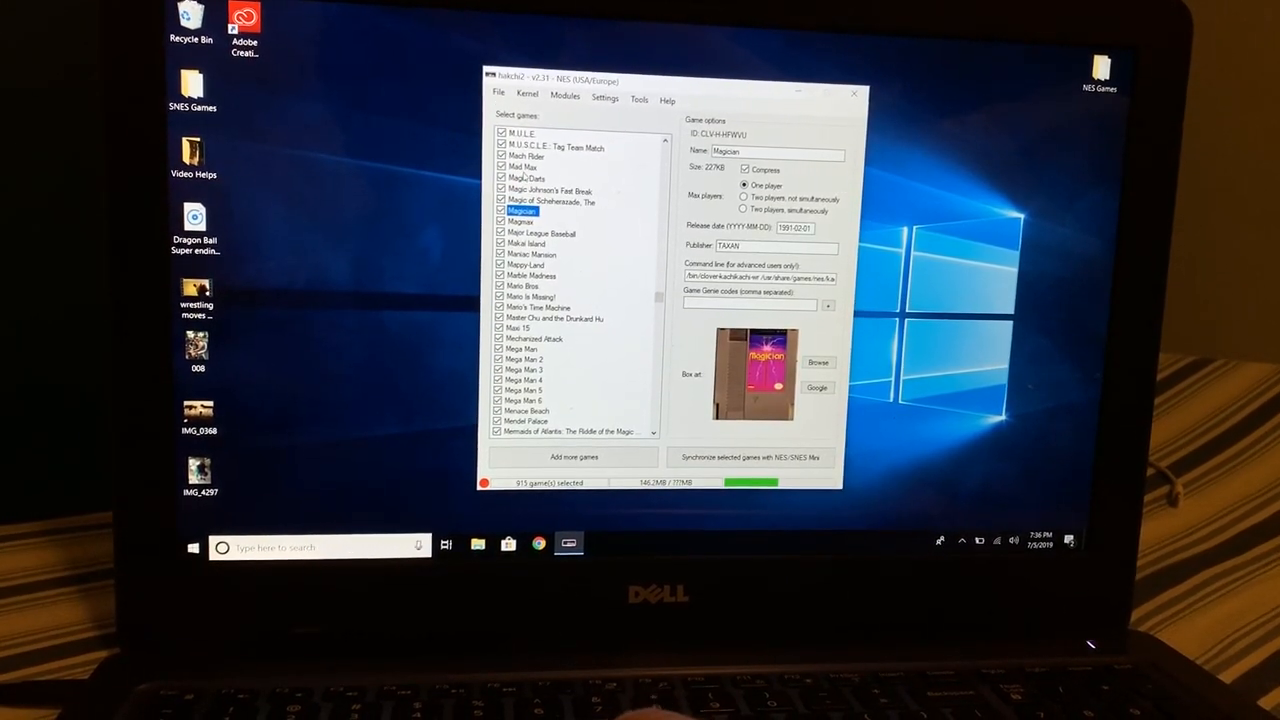
click(528, 178)
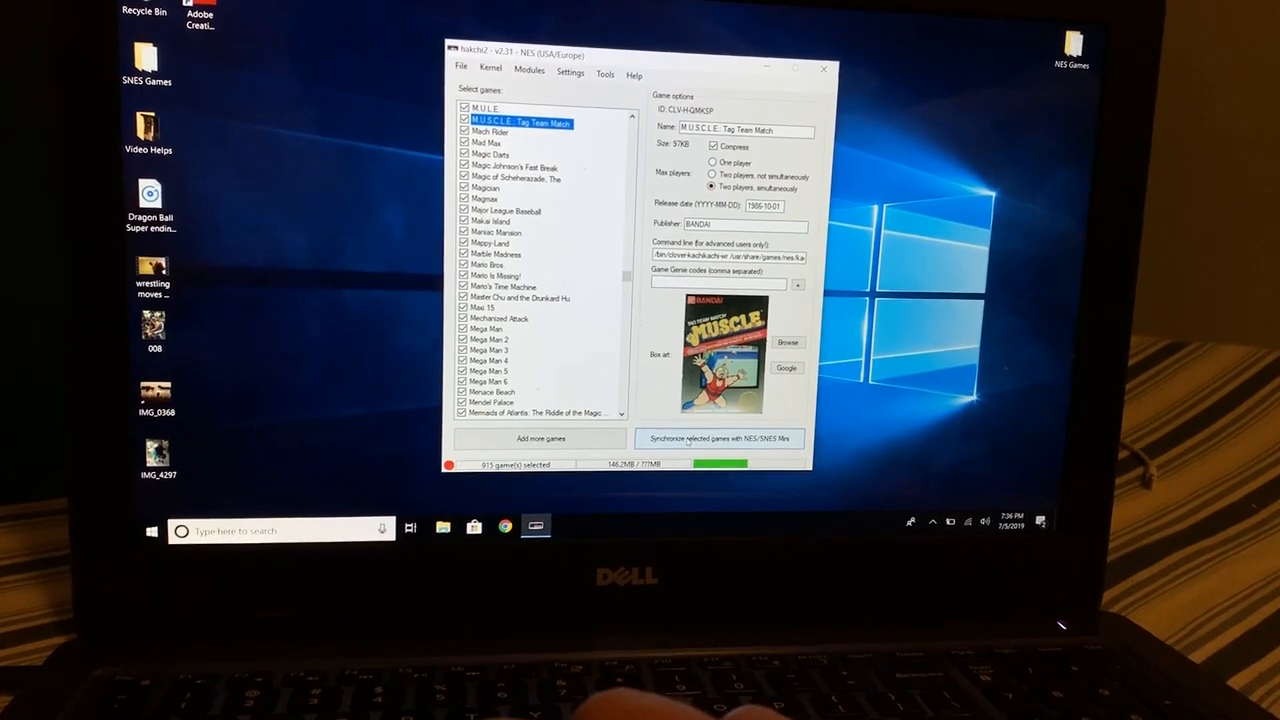
Step: Synchronize the selected games with the NES Mini and acknowledge the Done message
click(720, 438)
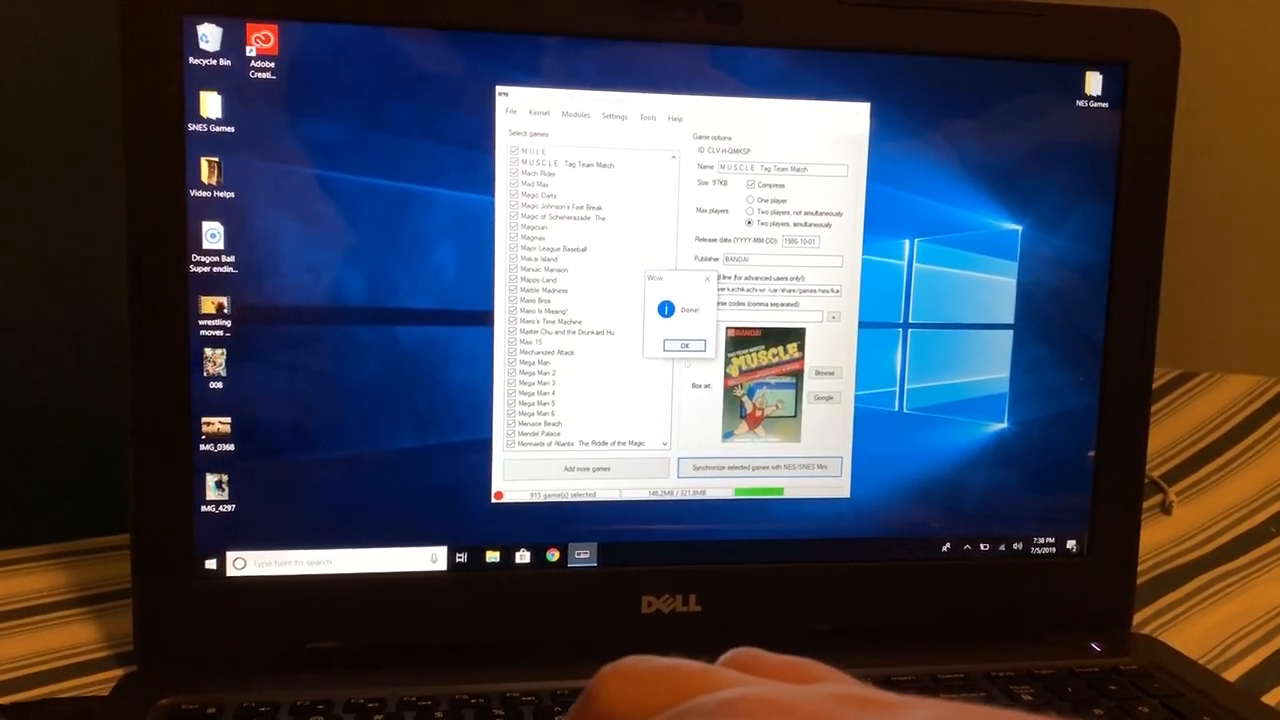
click(684, 344)
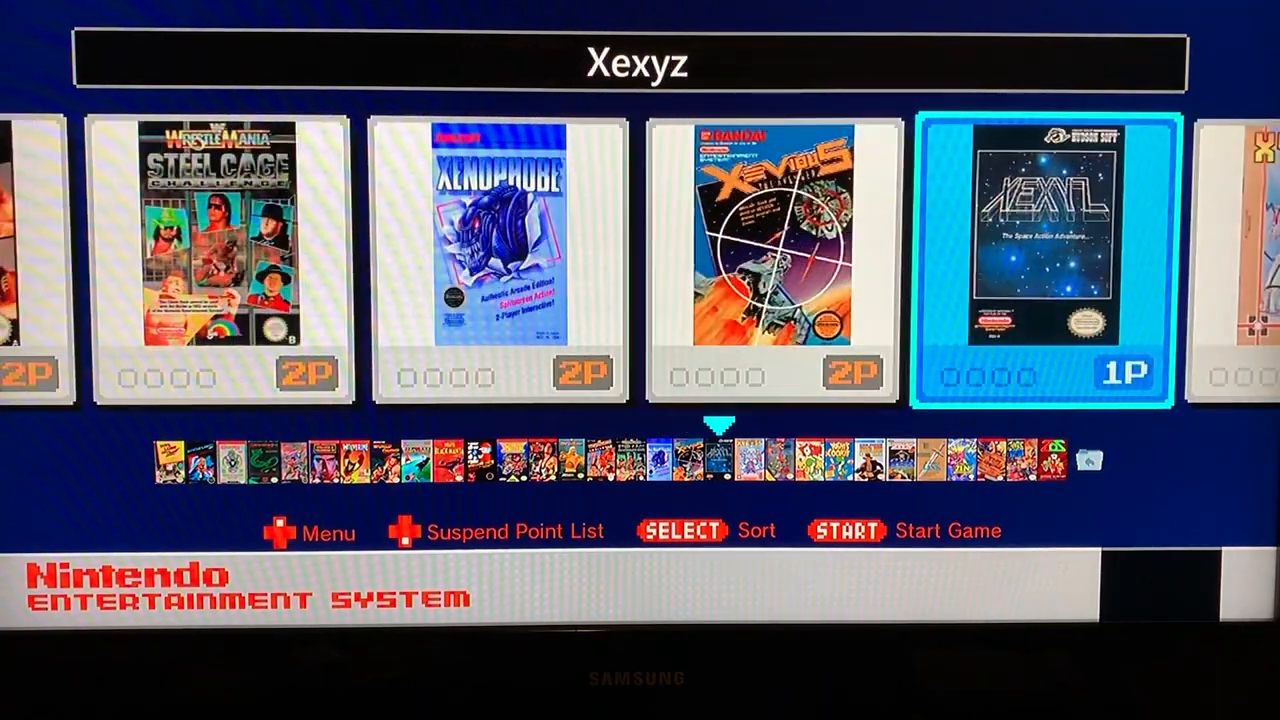
Step: Scroll the home-menu carousel, launch Zoda's Revenge to test it, then browse from Klax to M.C. Kids
scroll(right, 3)
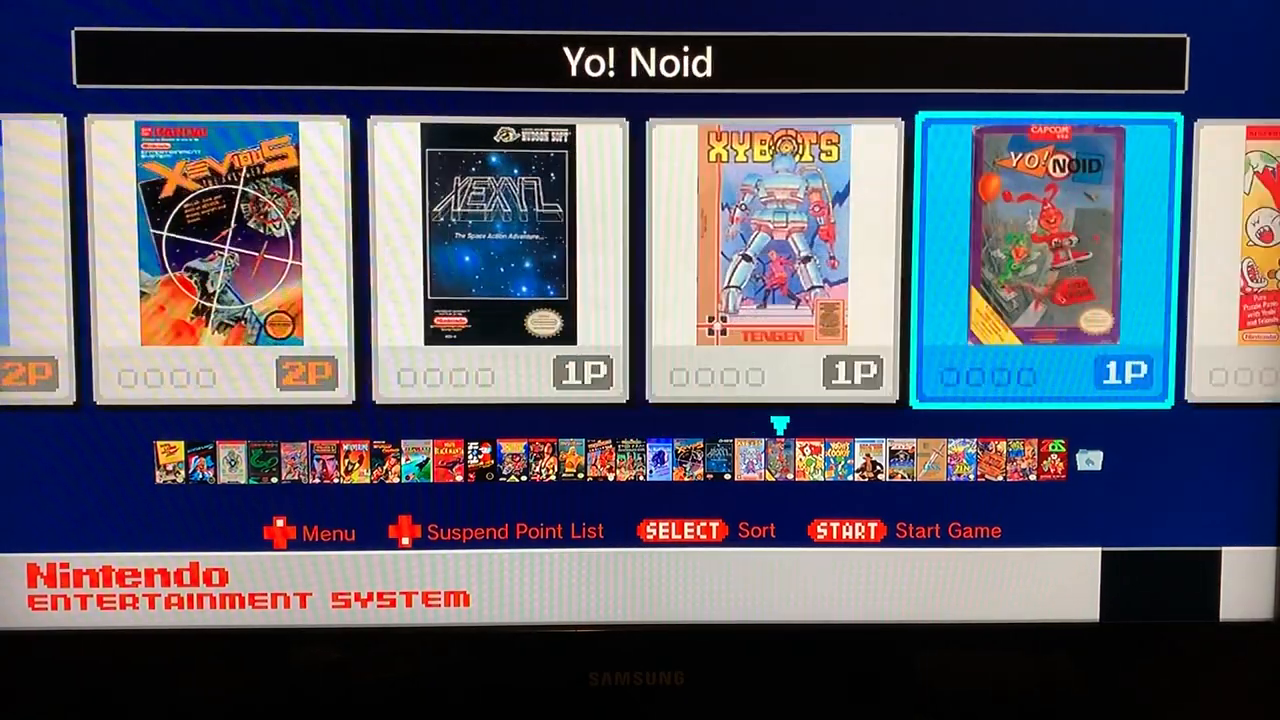
scroll(right, 3)
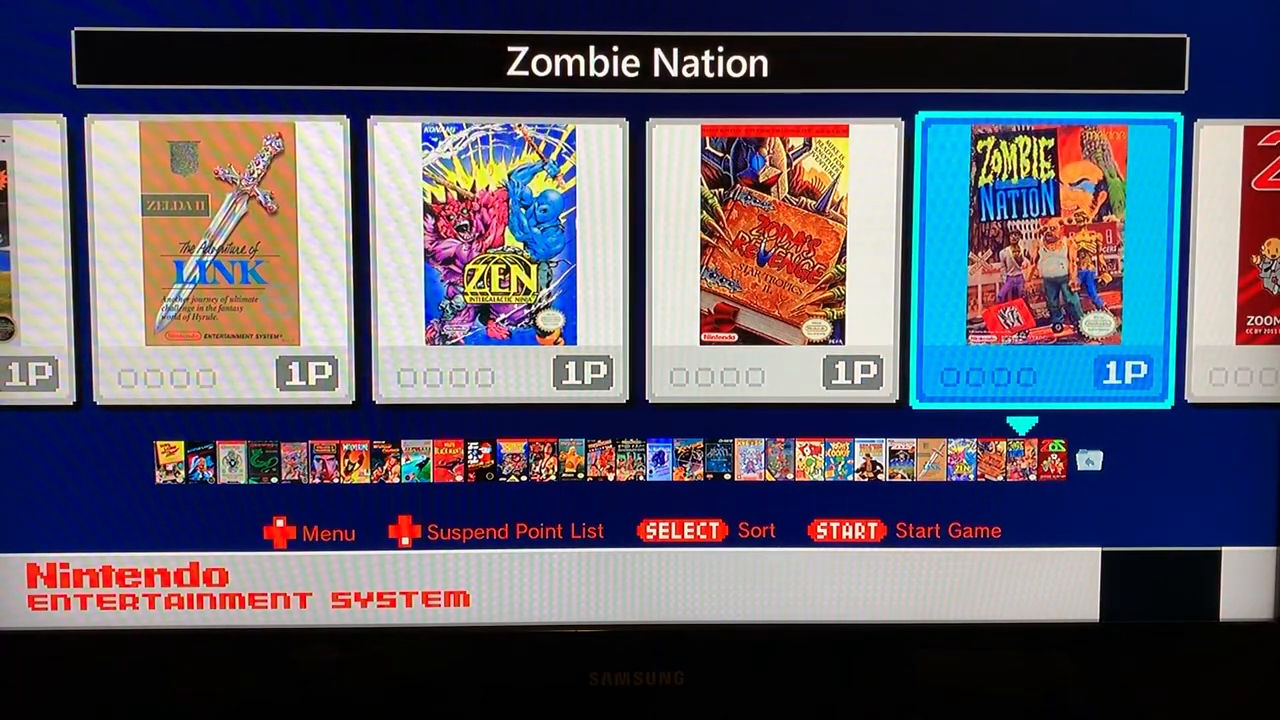
key(Left)
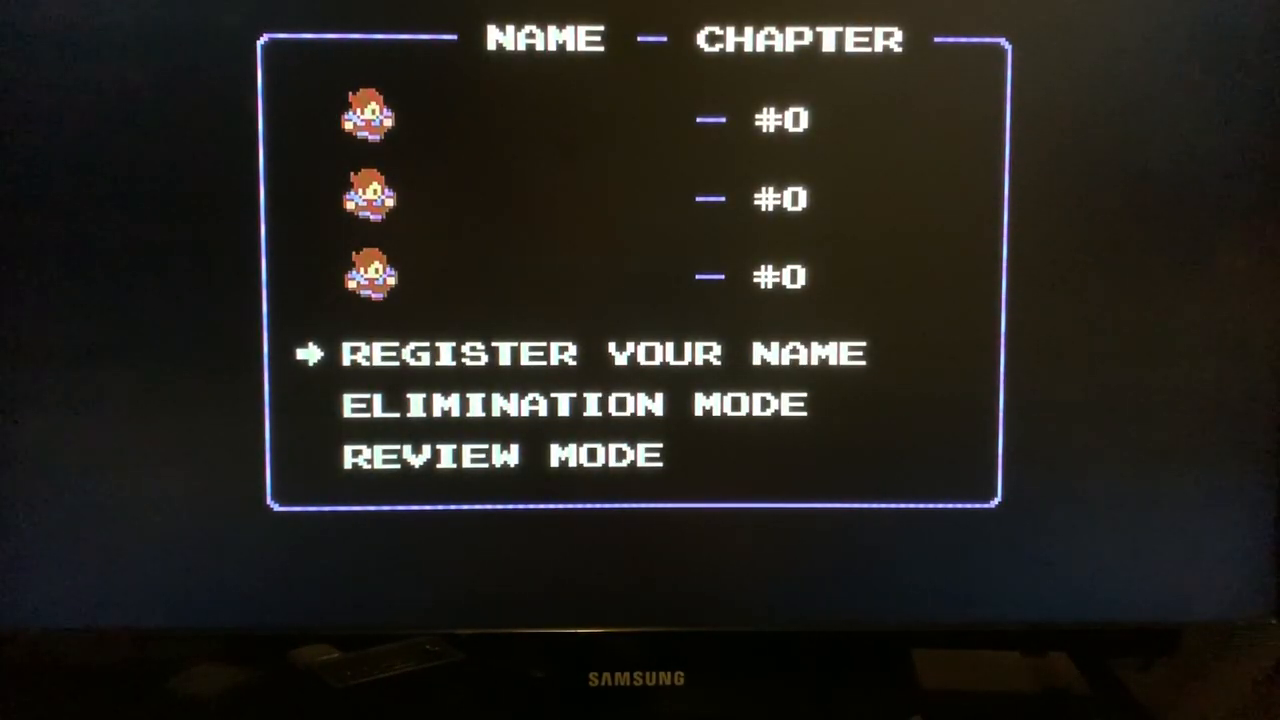
key(down)
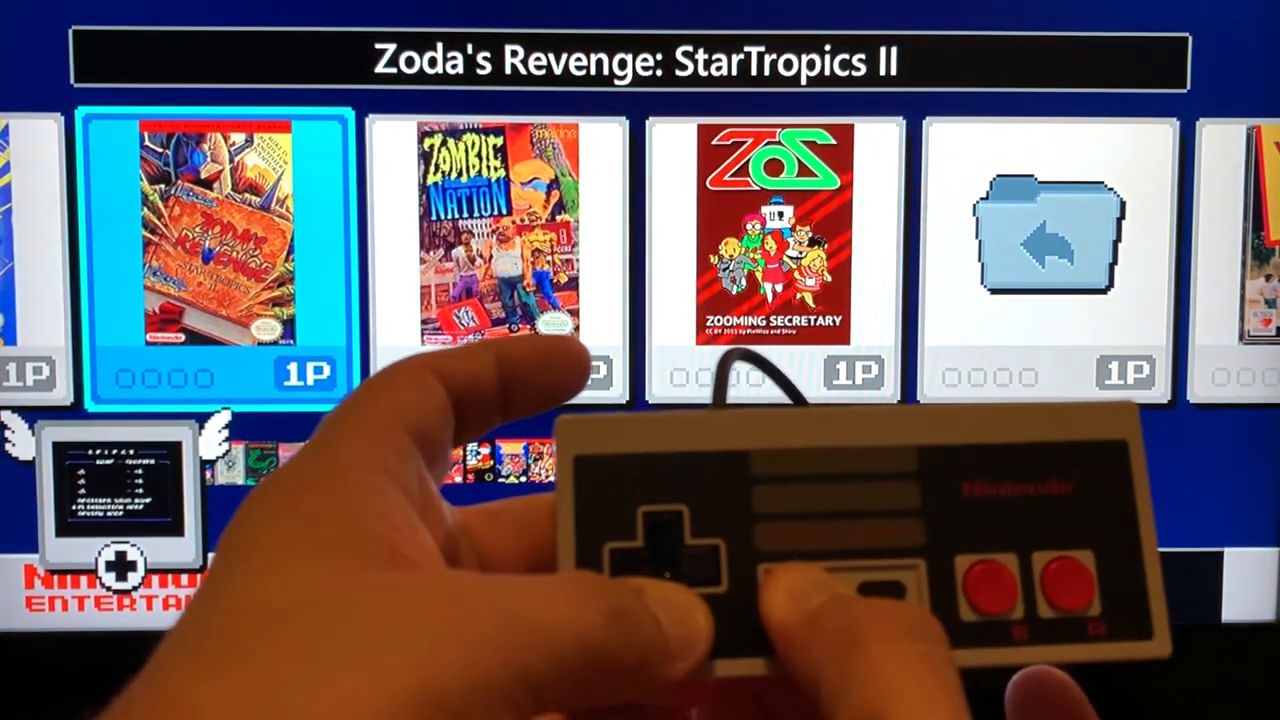
key(Left)
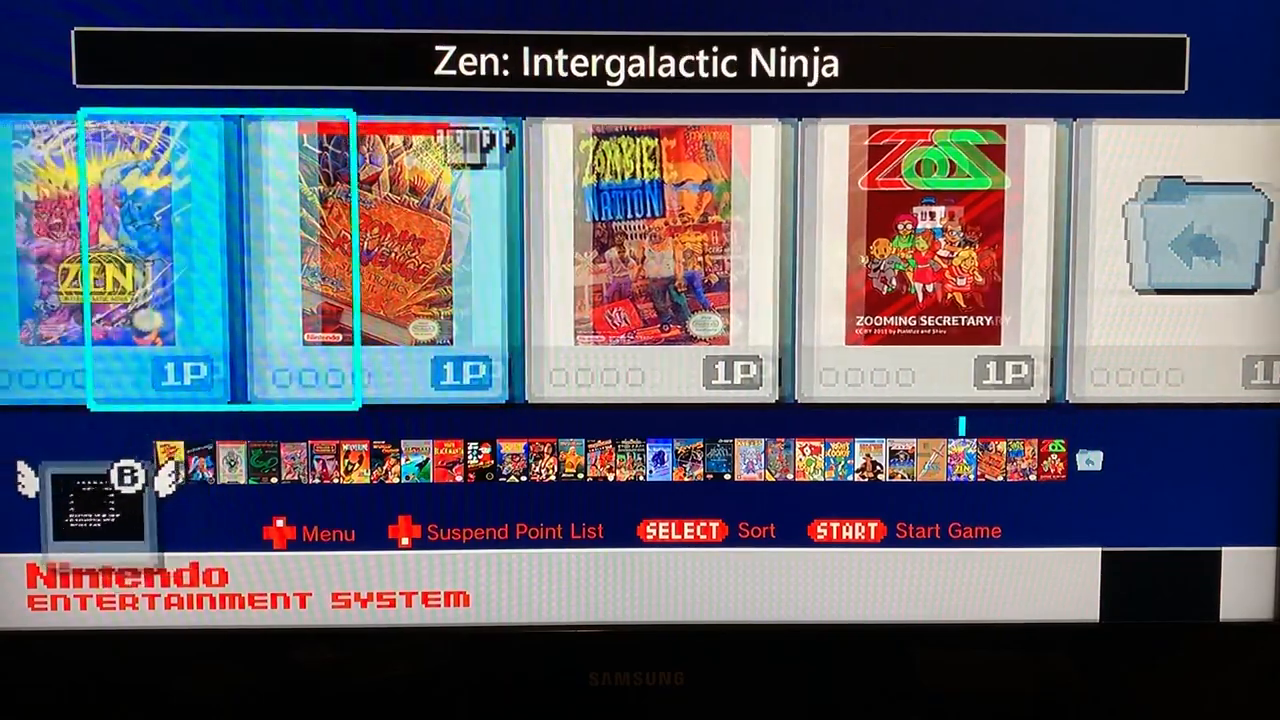
scroll(right, 3)
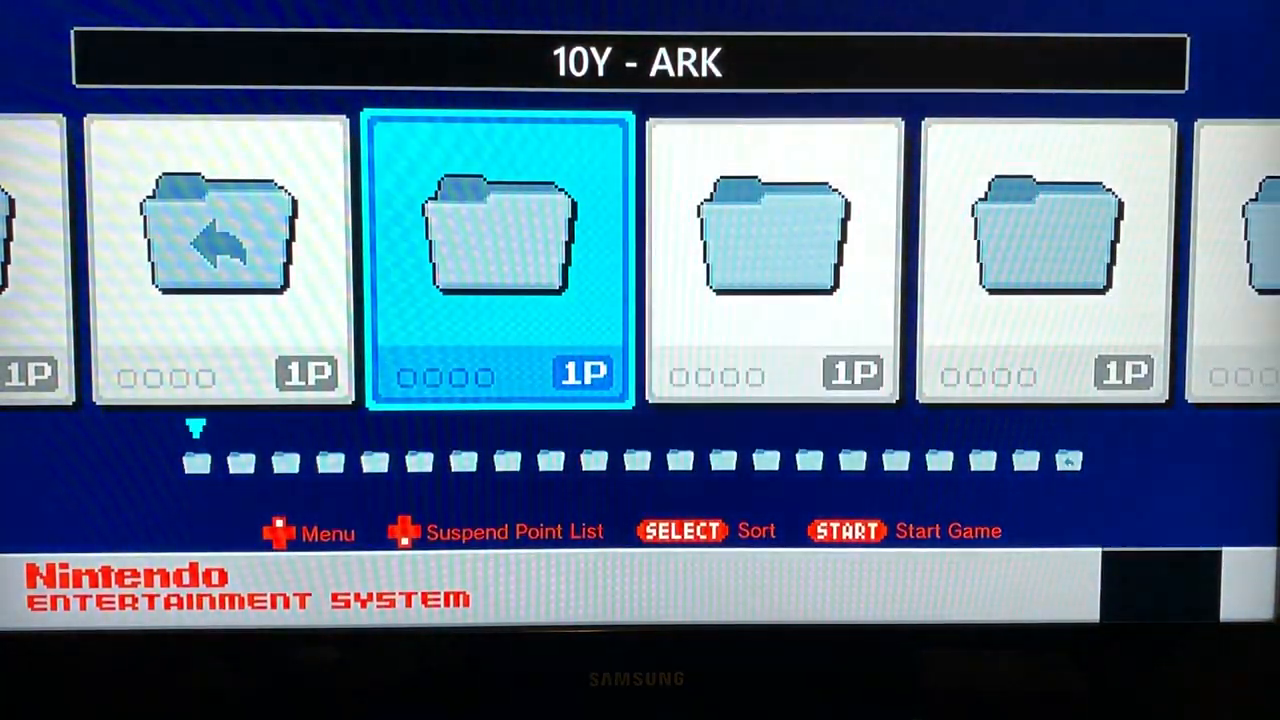
scroll(right, 3)
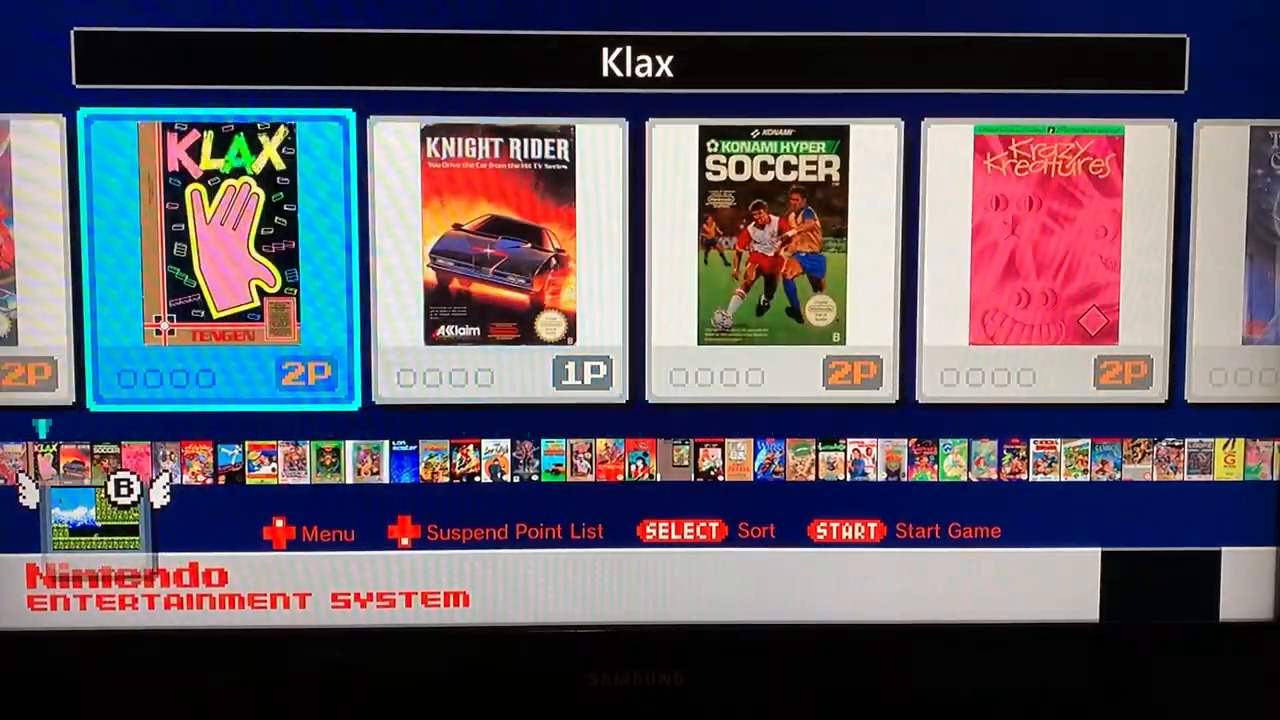
scroll(right, 3)
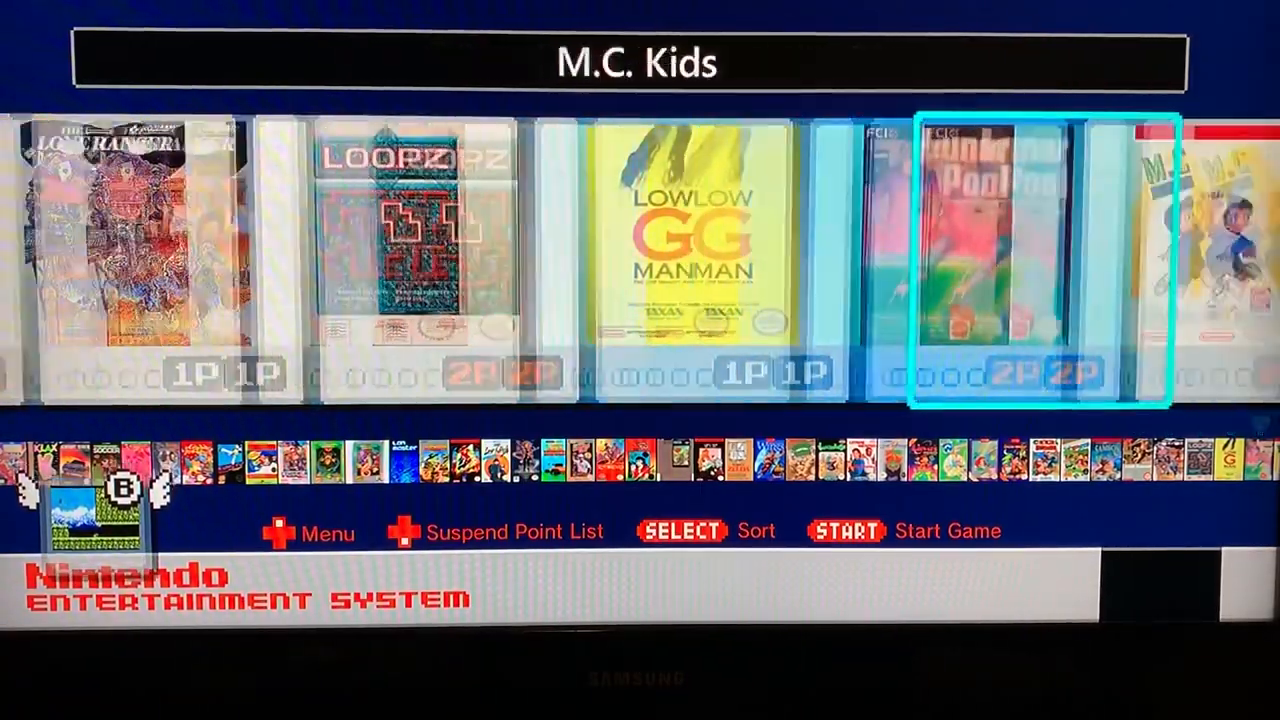